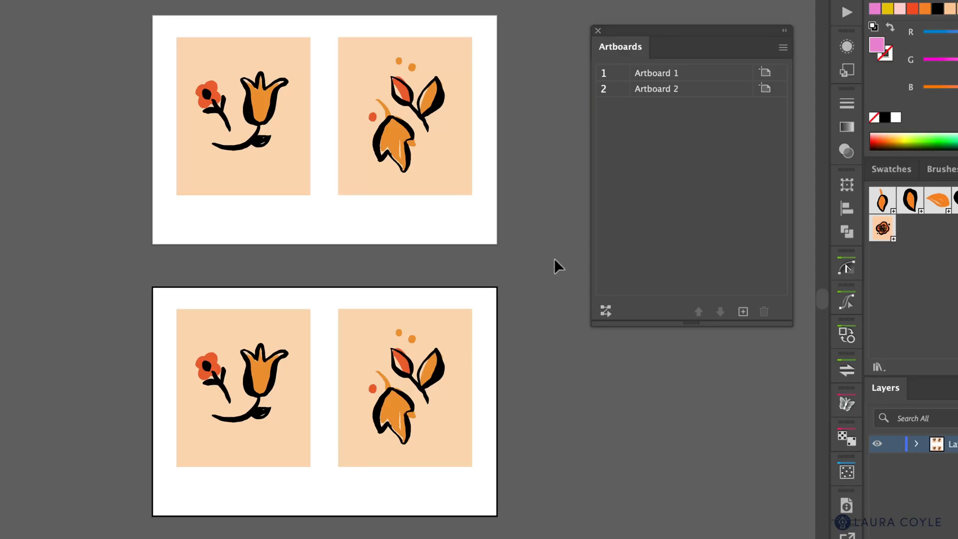
pyautogui.moveTo(508, 365)
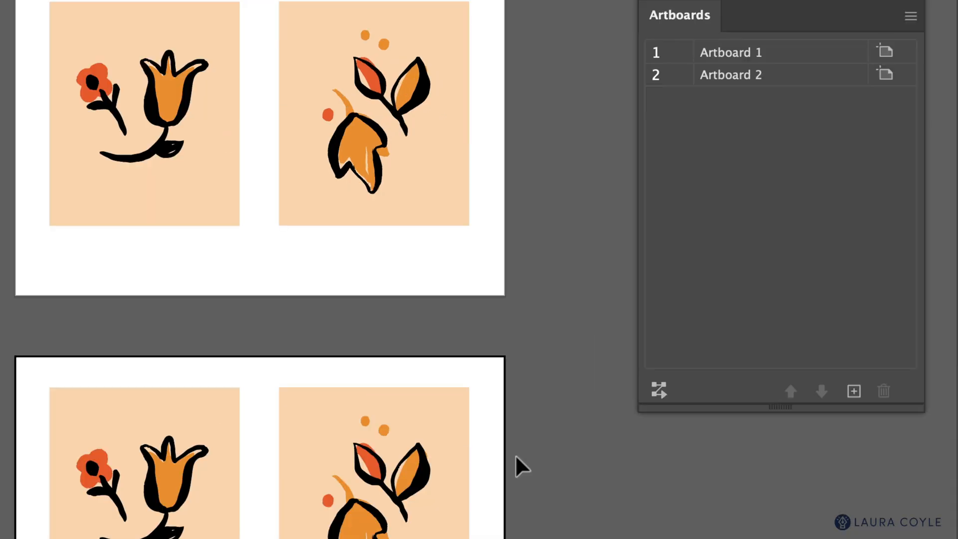
# Delete Artboard 2 in the Artboards panel, leaving only Artboard 1 with its floral artwork.
pyautogui.click(731, 52)
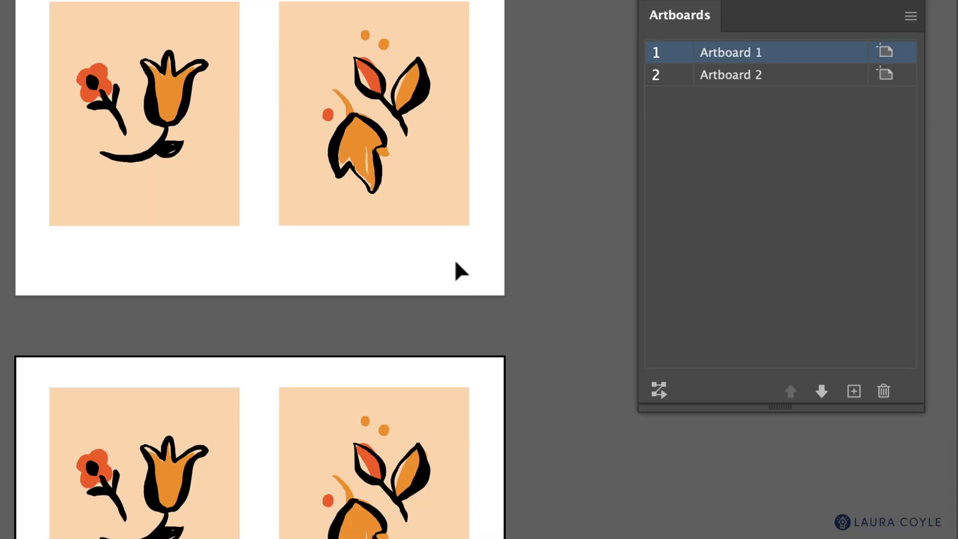
pyautogui.moveTo(520, 201)
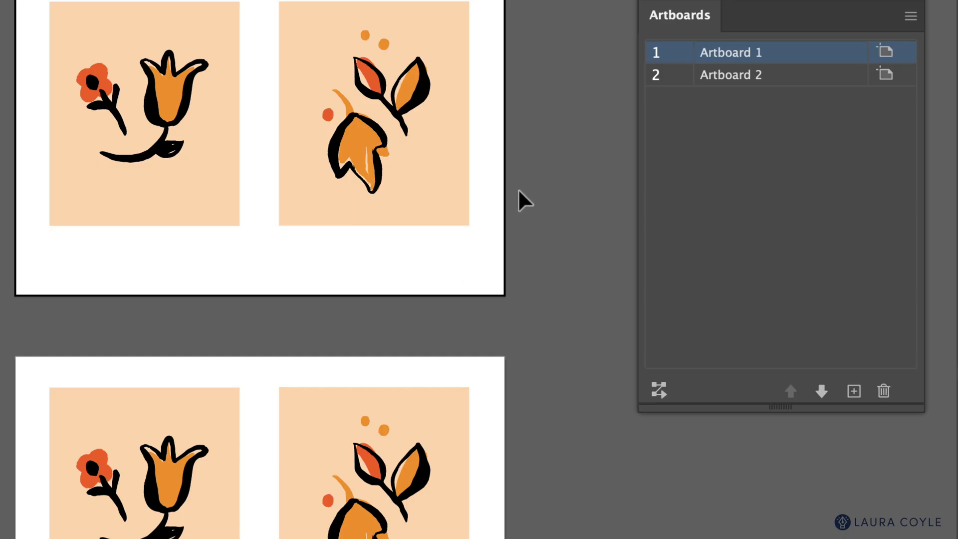
pyautogui.click(730, 74)
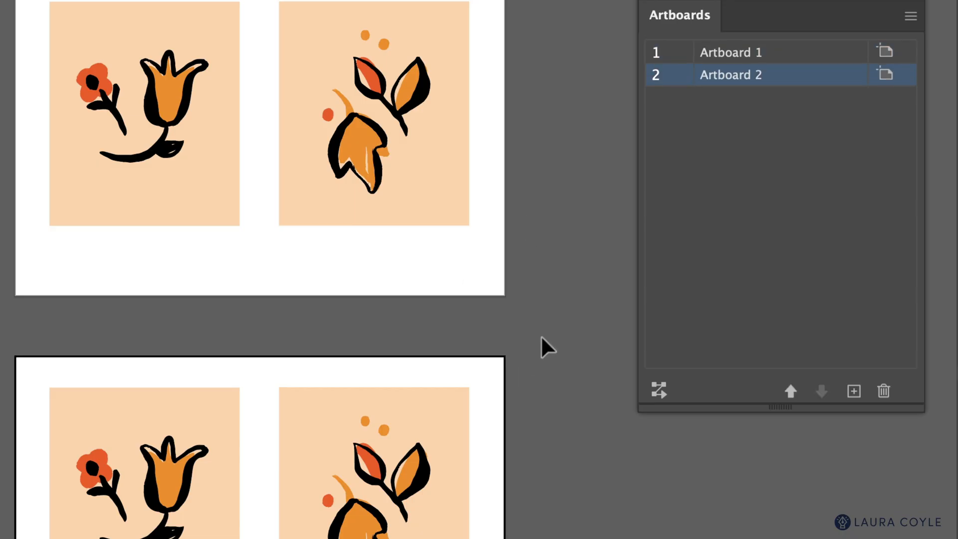
pyautogui.click(730, 52)
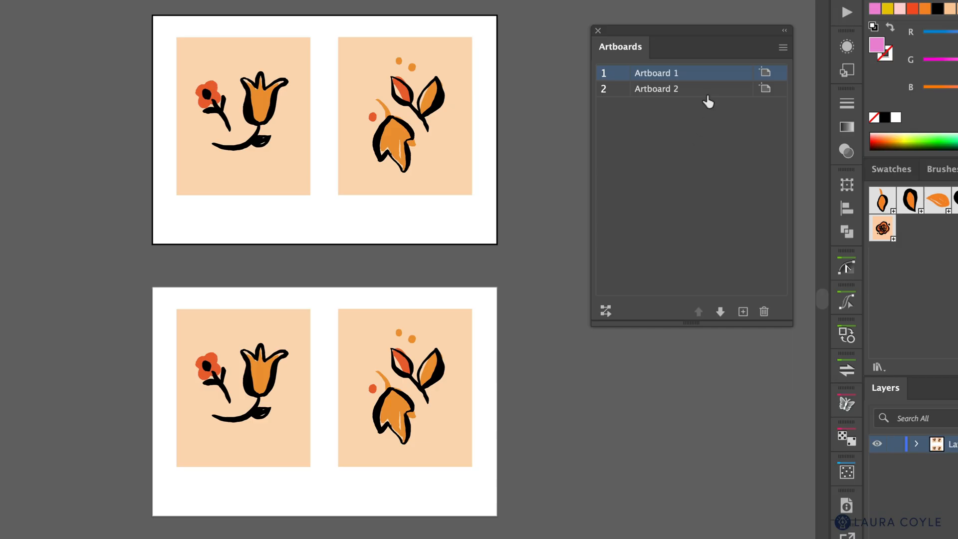
pyautogui.click(656, 89)
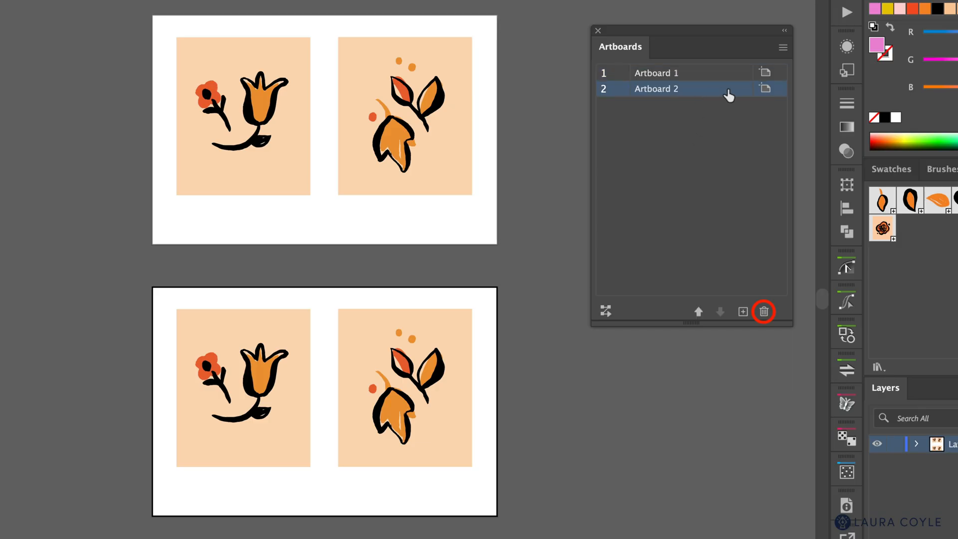
pyautogui.moveTo(763, 312)
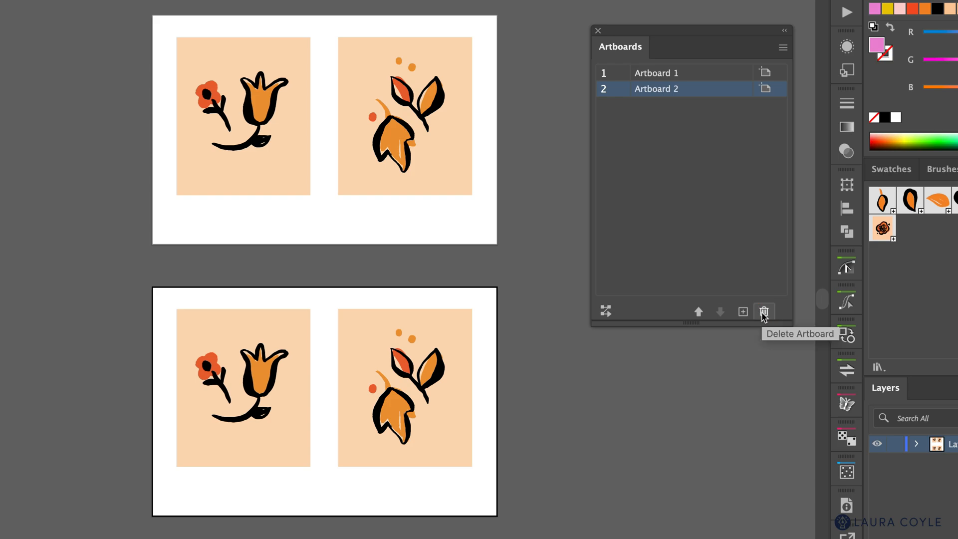
pyautogui.click(763, 312)
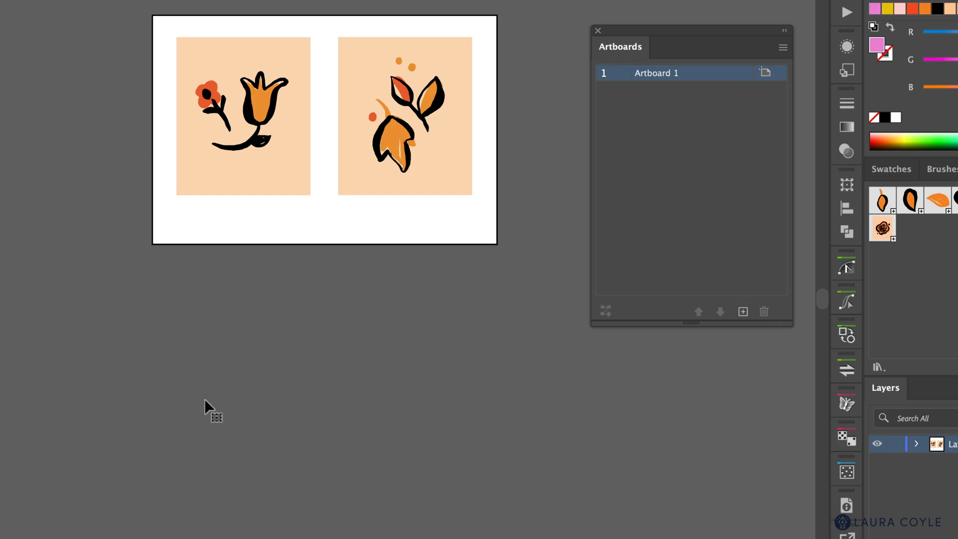
pyautogui.moveTo(229, 287)
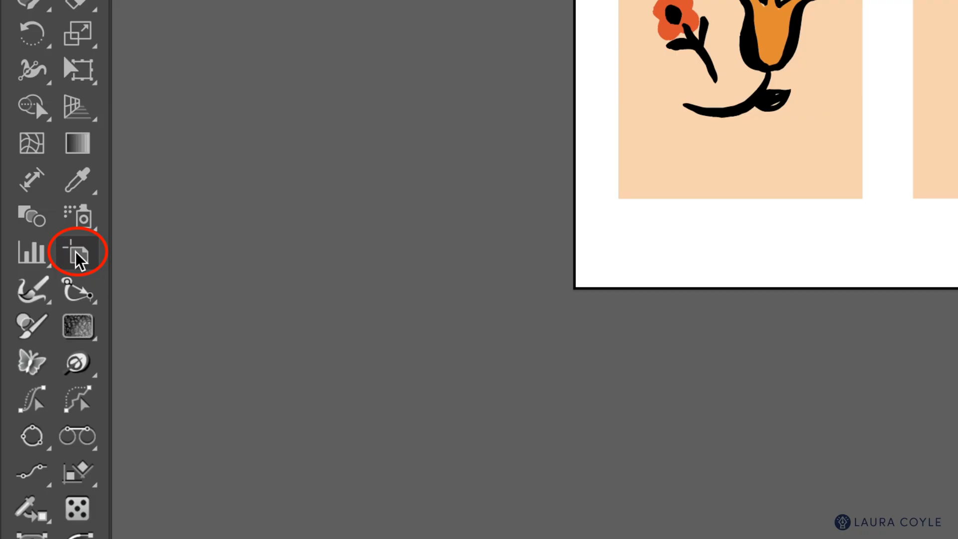
pyautogui.moveTo(78, 253)
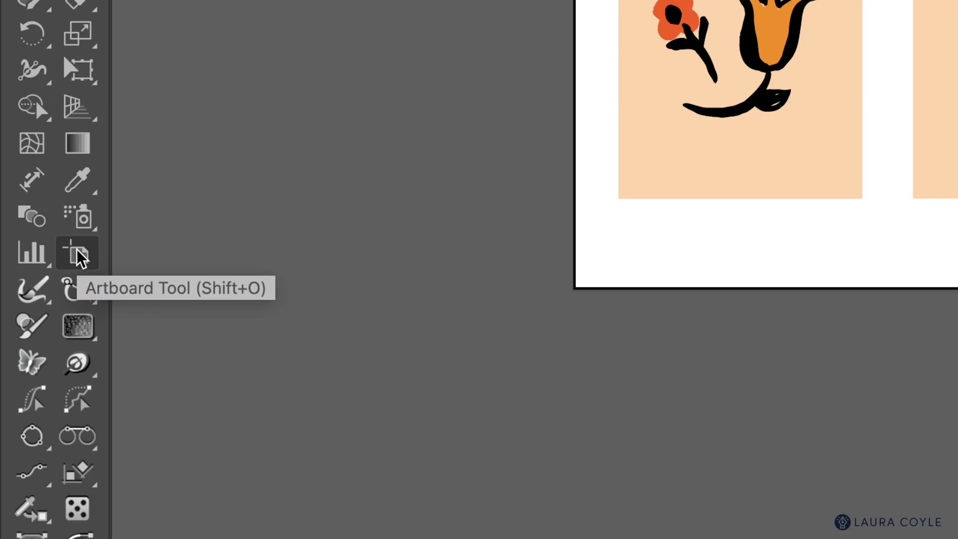
pyautogui.click(77, 253)
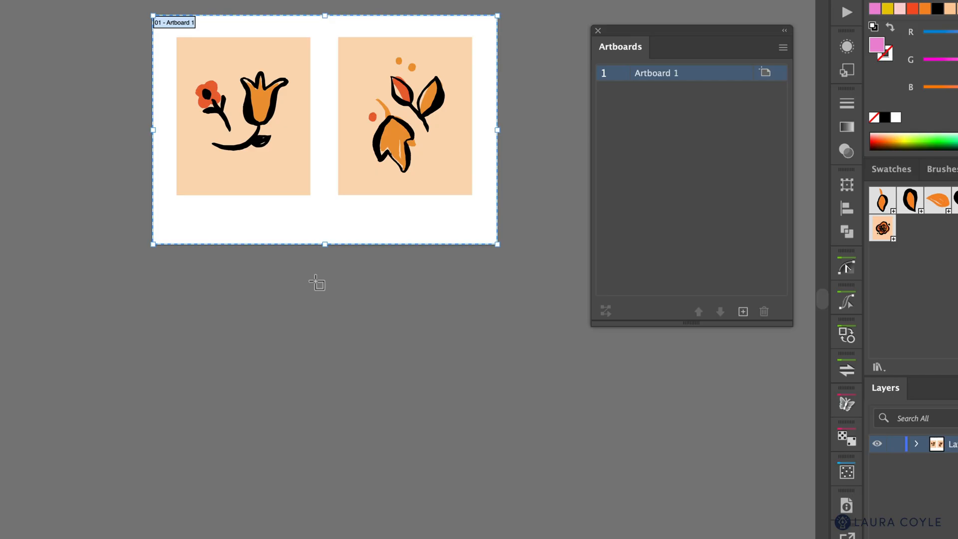
pyautogui.moveTo(324, 259)
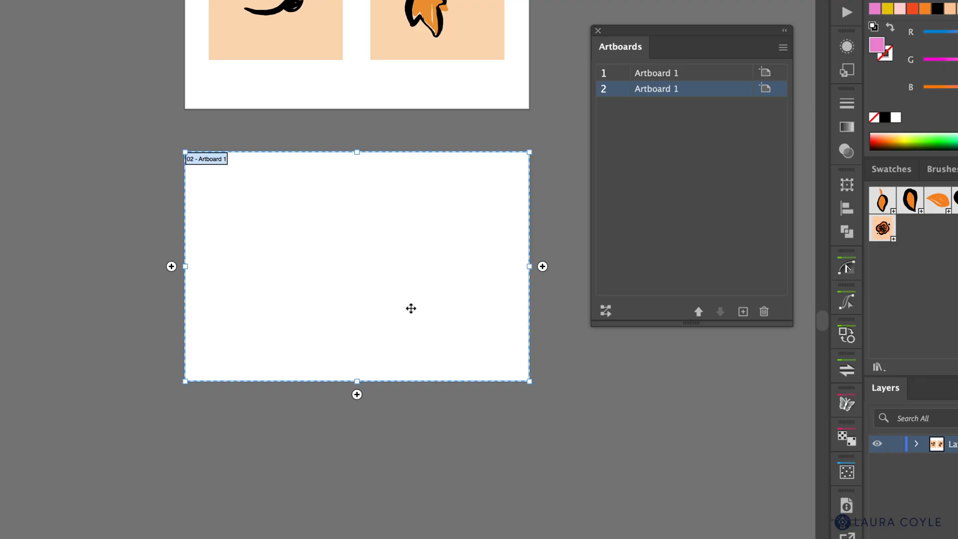
pyautogui.click(763, 311)
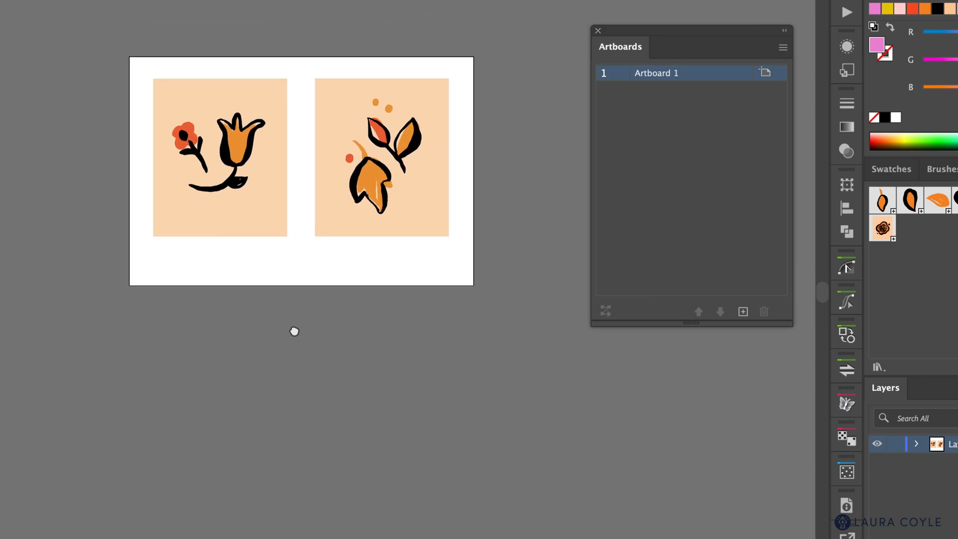
# Select Artboard 1 and its floral artwork with the Artboard Tool for duplication.
pyautogui.click(295, 330)
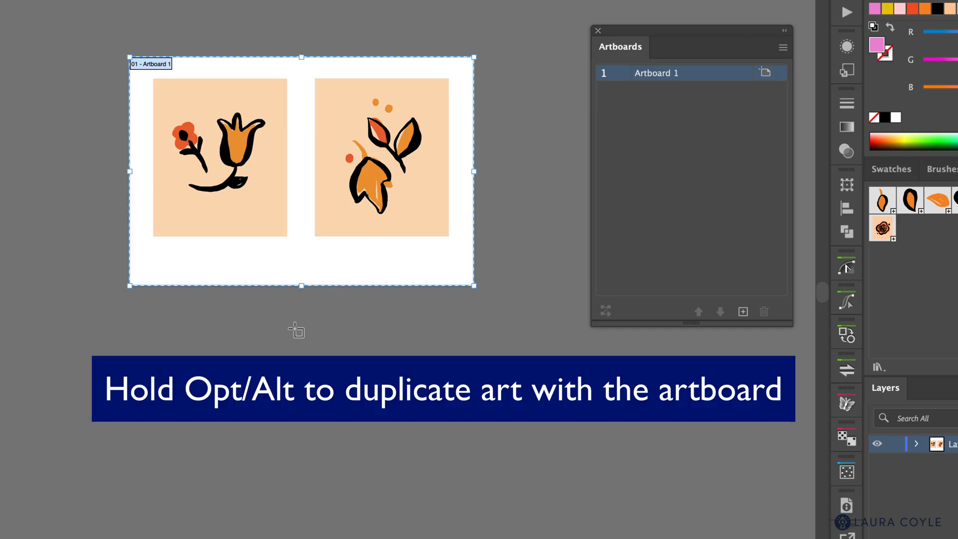
pyautogui.moveTo(305, 255)
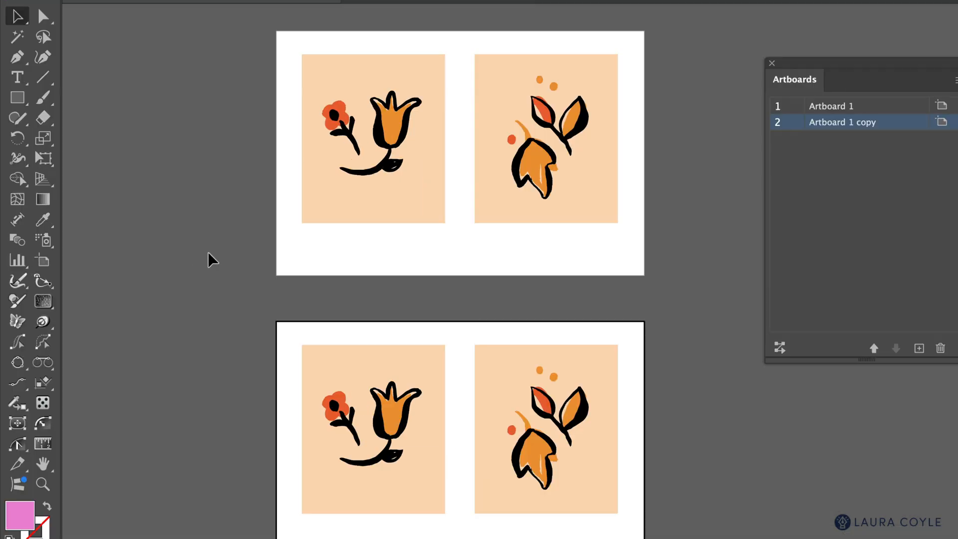
pyautogui.moveTo(43, 260)
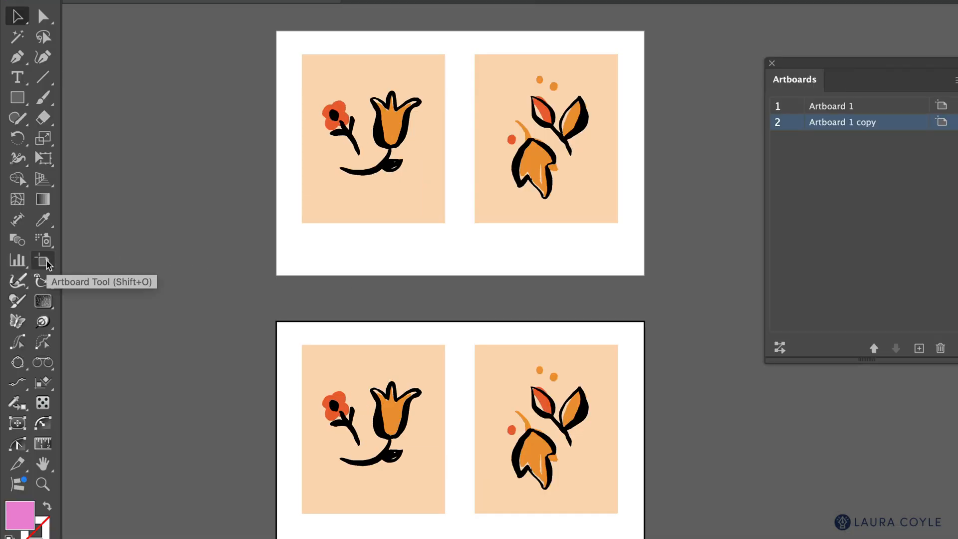
# Fit Artboard 1 to a peach illustration and add a new artboard around the leaves.
pyautogui.click(43, 259)
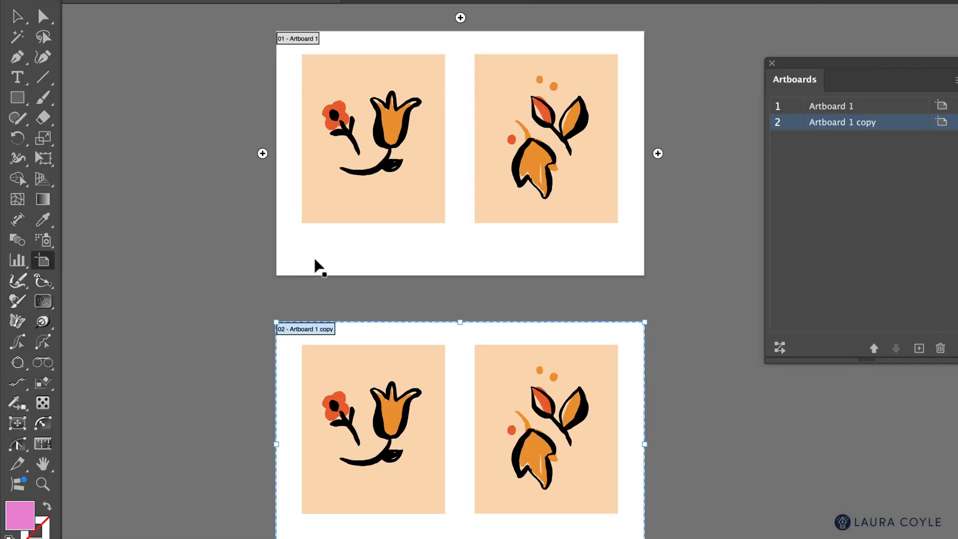
pyautogui.click(831, 106)
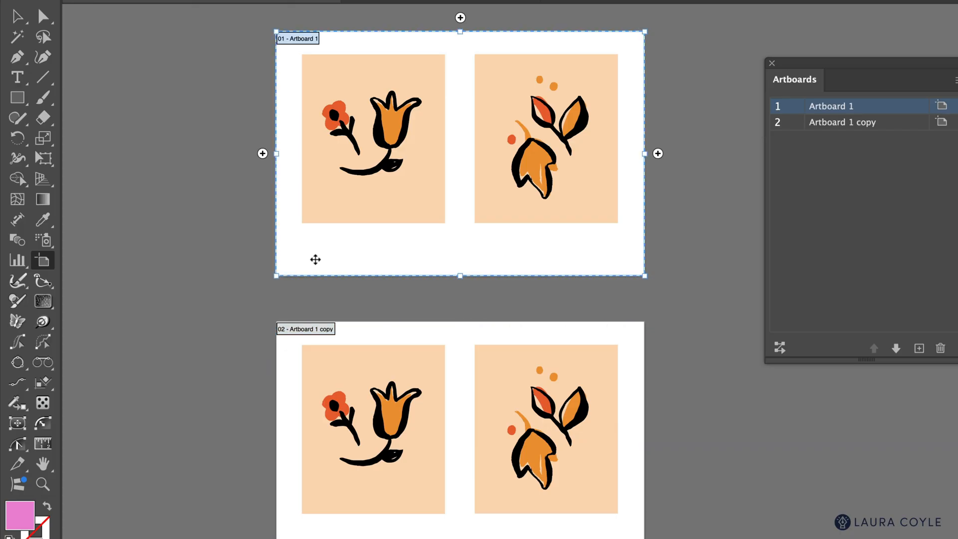
pyautogui.moveTo(324, 256)
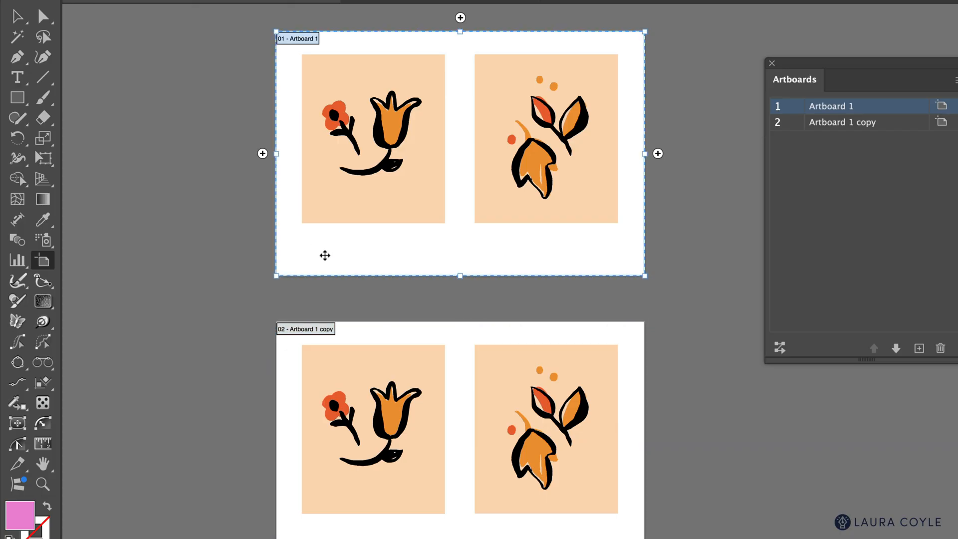
pyautogui.moveTo(341, 203)
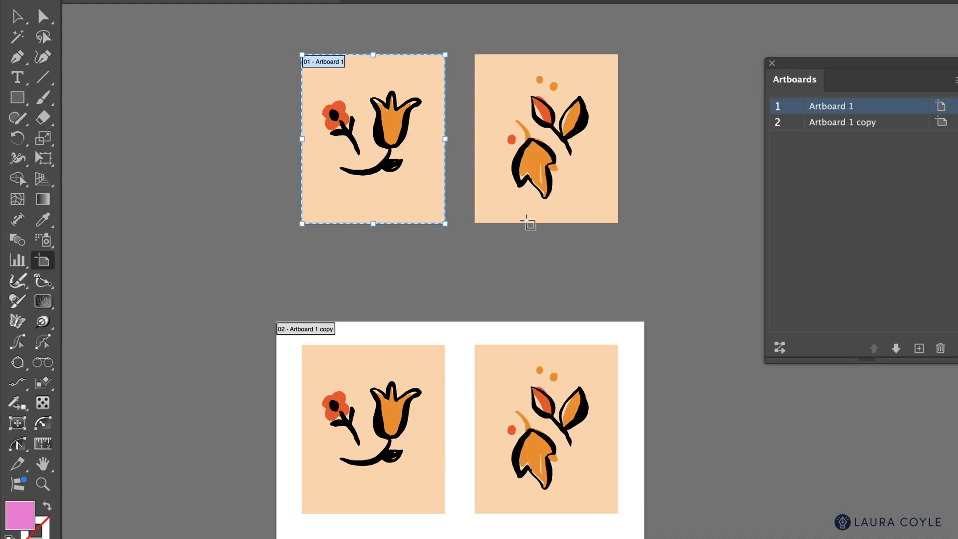
pyautogui.moveTo(495, 198)
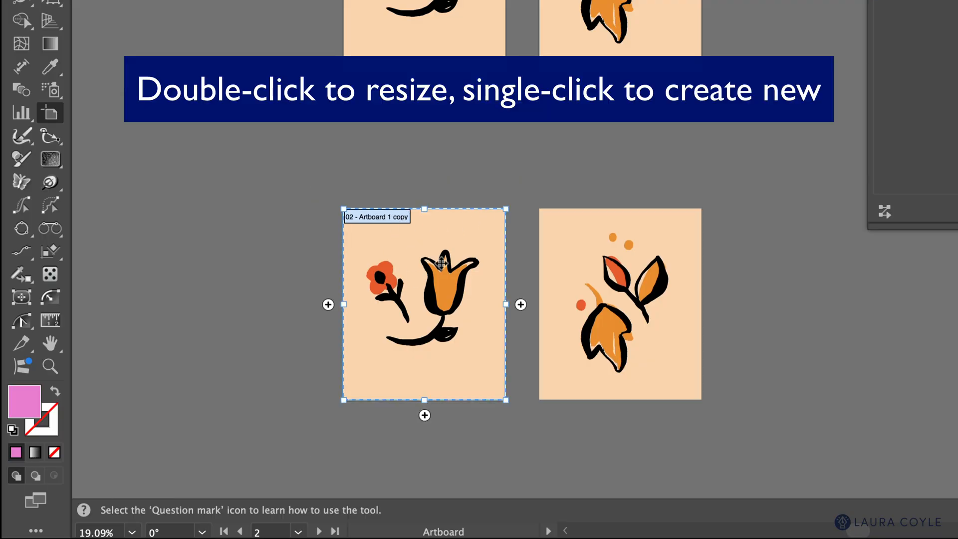
pyautogui.moveTo(411, 267)
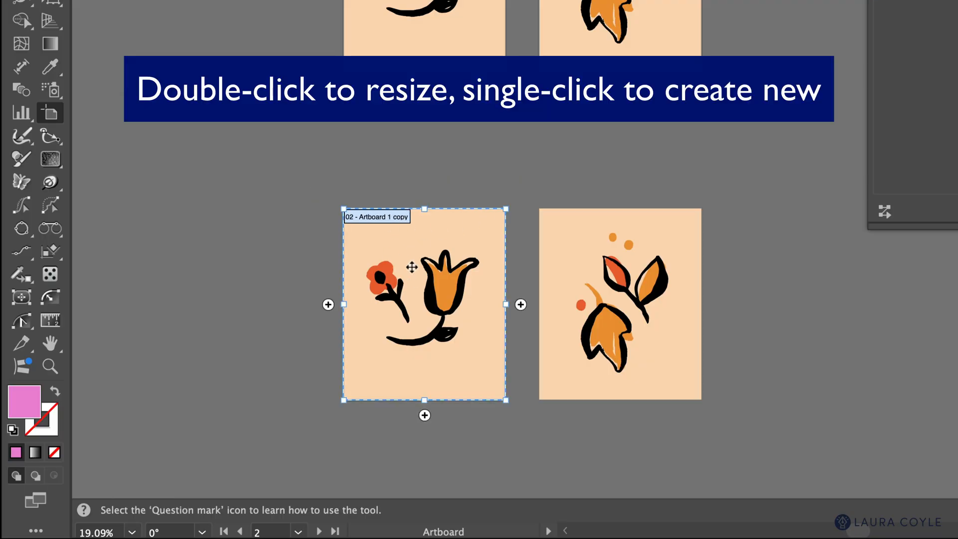
pyautogui.click(619, 305)
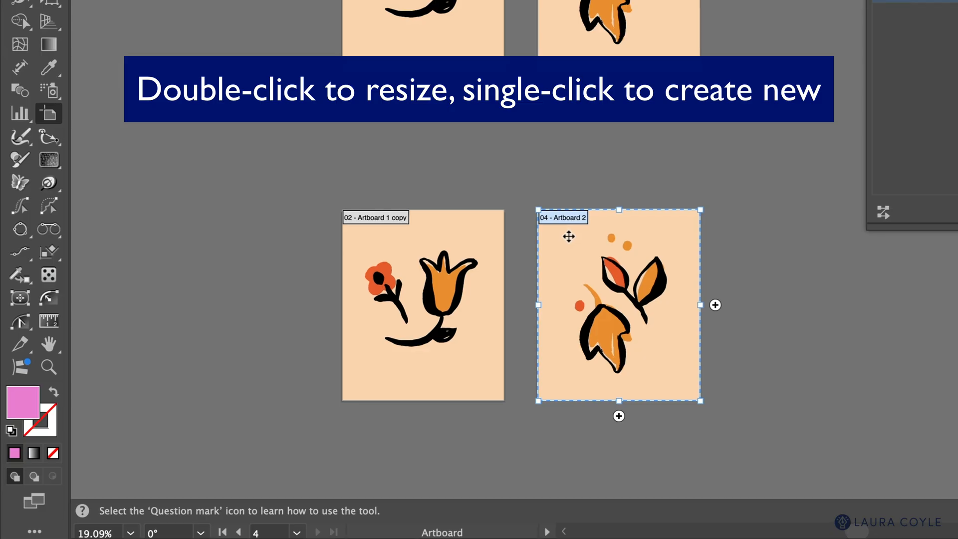
pyautogui.moveTo(729, 244)
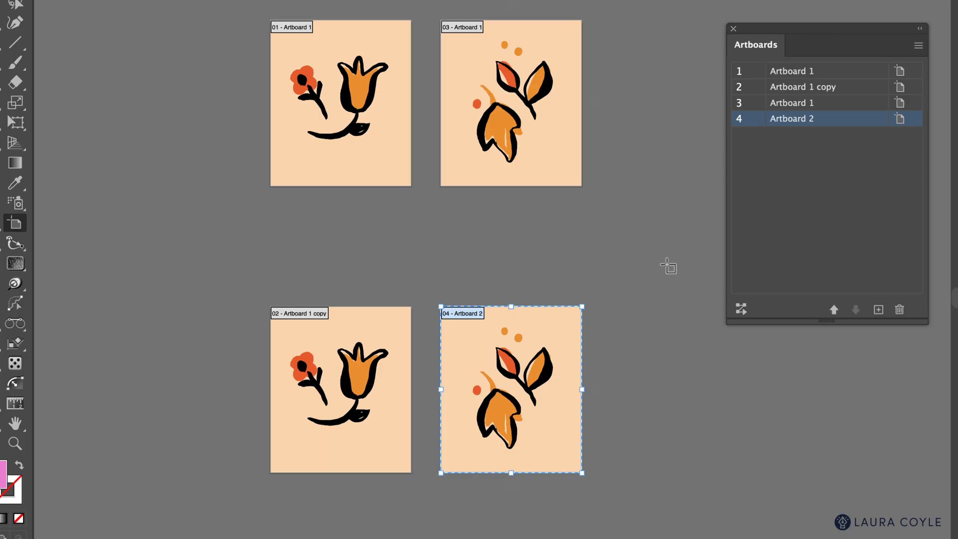
pyautogui.moveTo(839, 76)
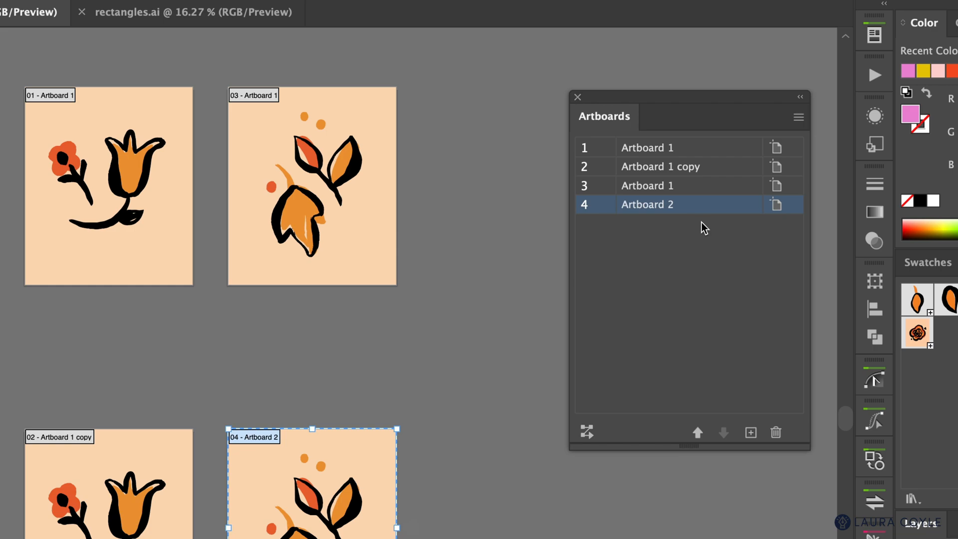
pyautogui.moveTo(699, 228)
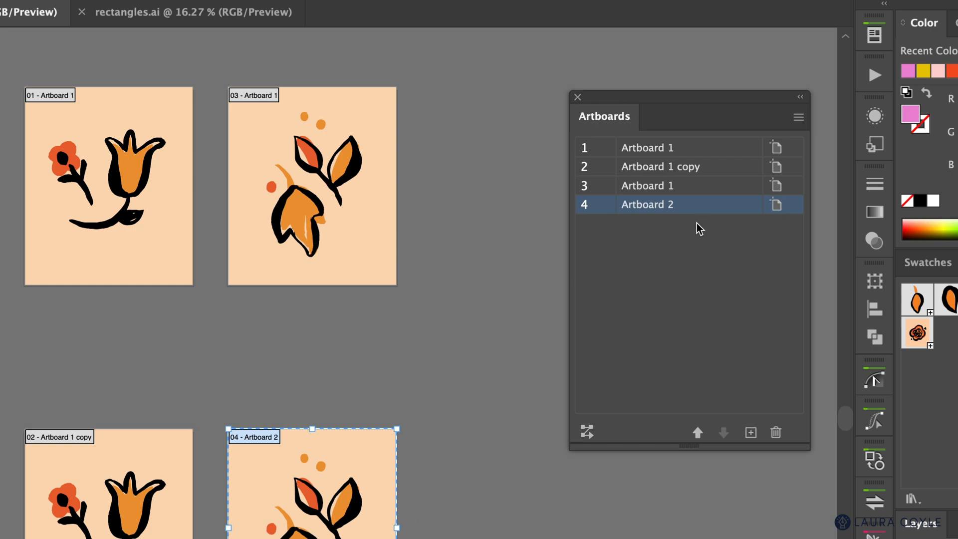
pyautogui.moveTo(683, 224)
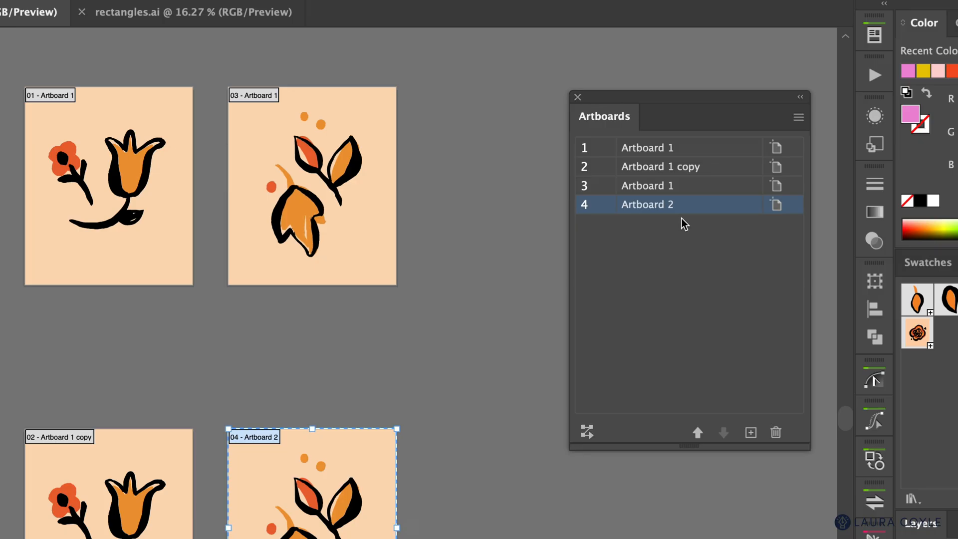
pyautogui.moveTo(710, 168)
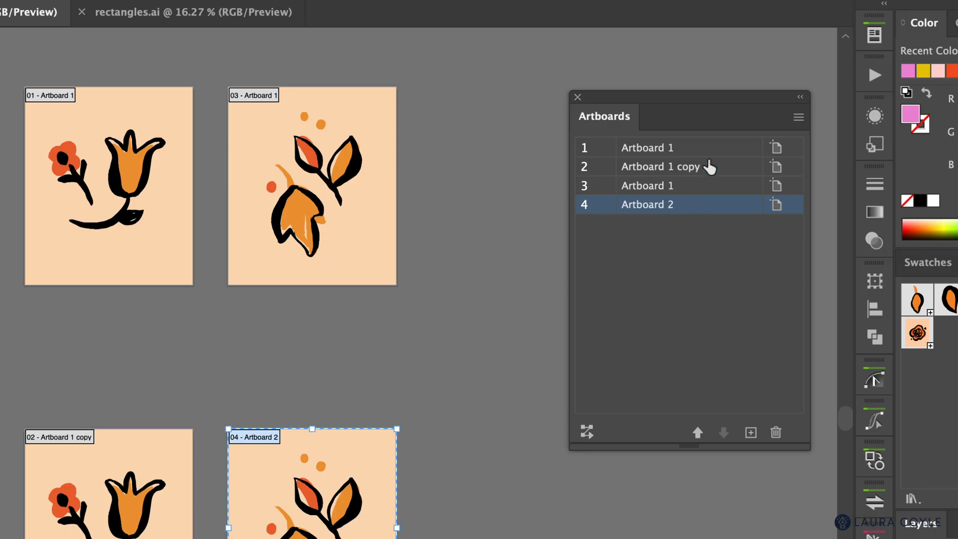
# Select all four artboards and name them print 1 through print 4.
pyautogui.click(647, 147)
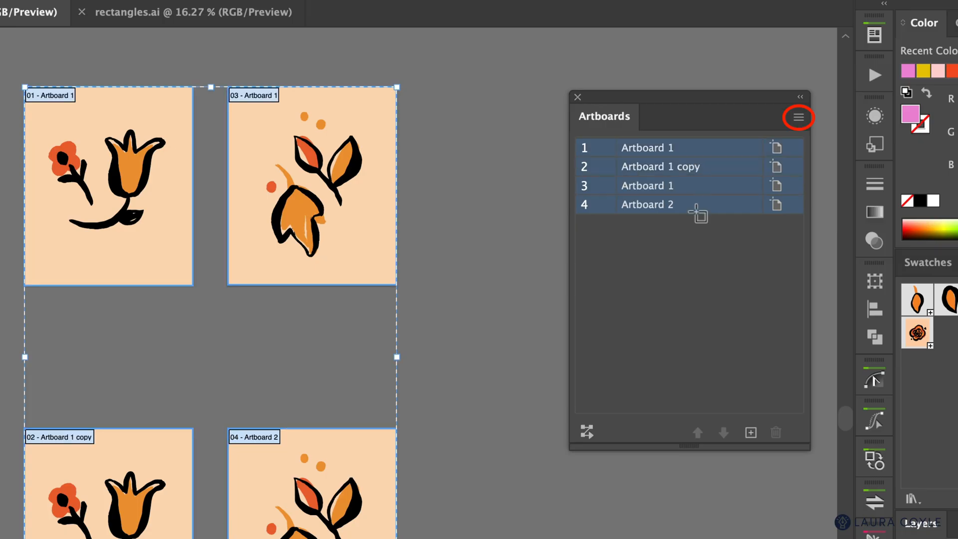
pyautogui.click(798, 117)
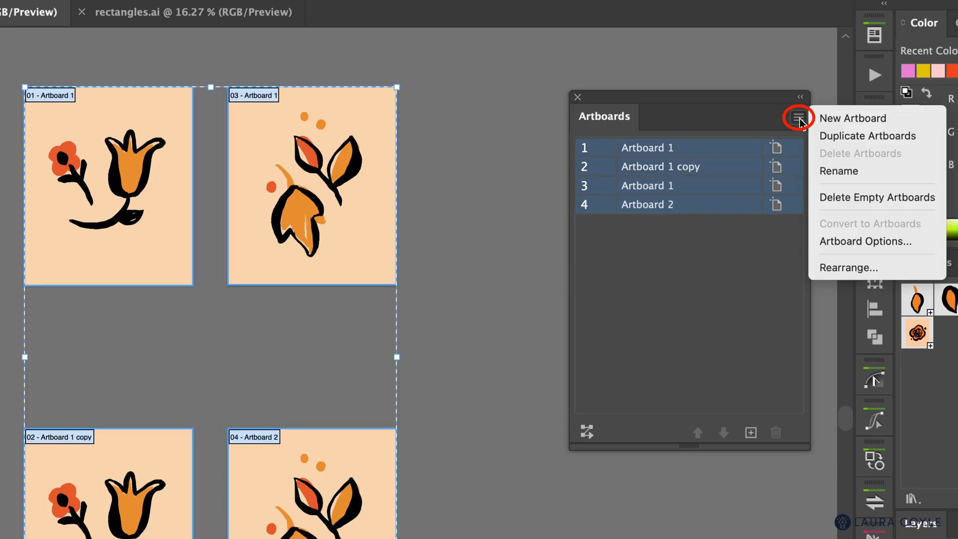
pyautogui.moveTo(873, 171)
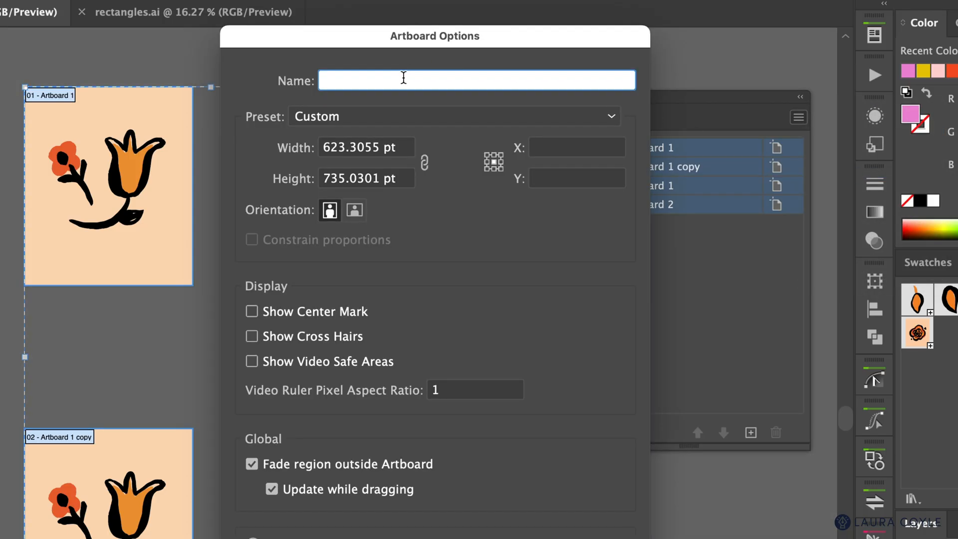
pyautogui.write('print')
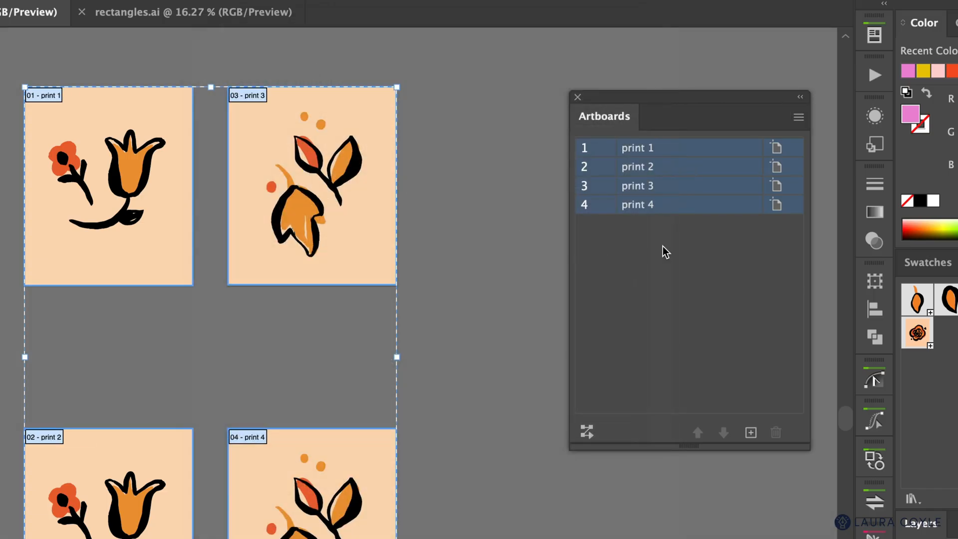
pyautogui.moveTo(653, 224)
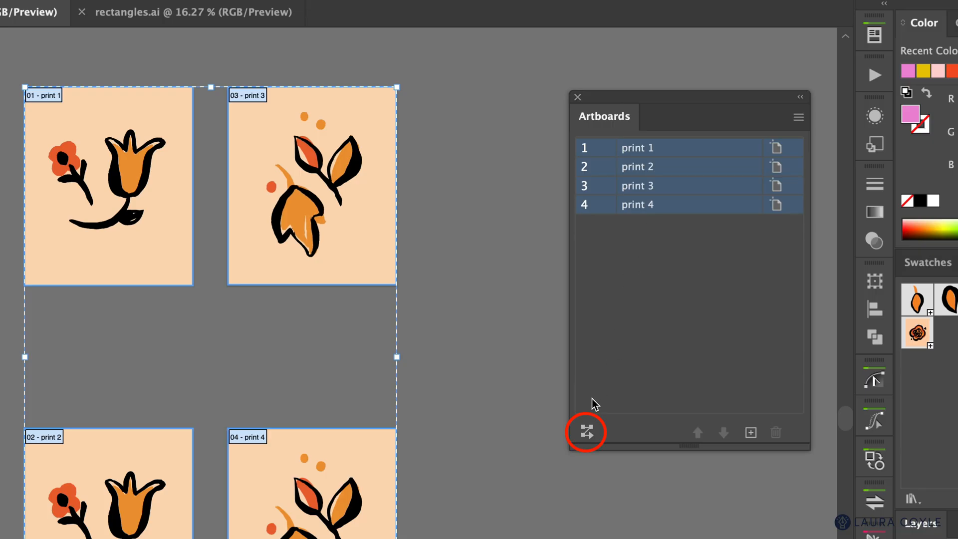
pyautogui.moveTo(585, 432)
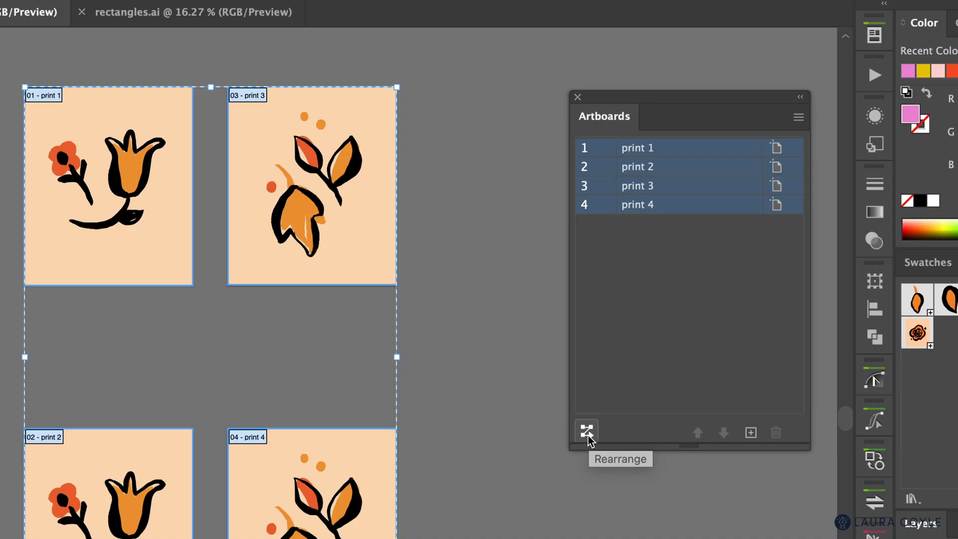
# Rearrange the artboards by column with 150 pt spacing, keeping artwork moving along.
pyautogui.click(585, 431)
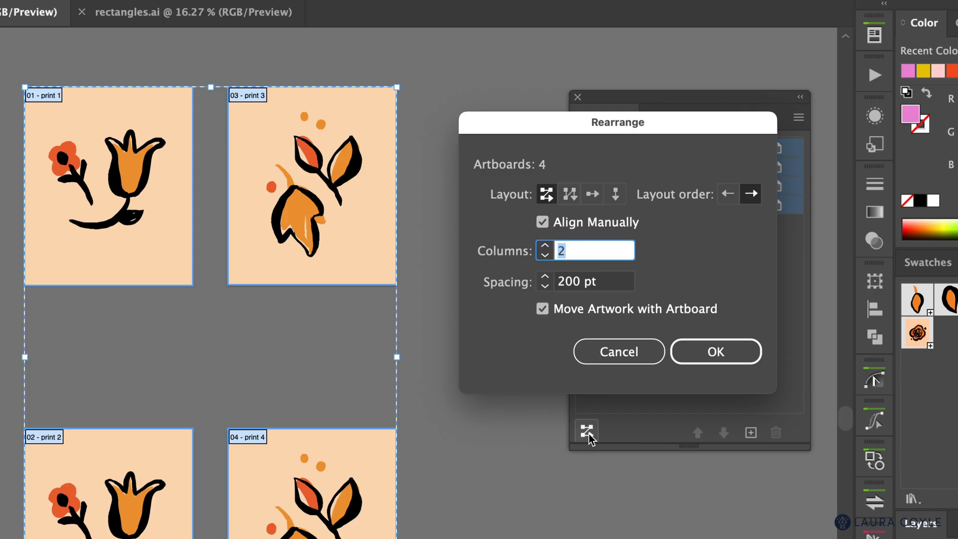
pyautogui.moveTo(556, 176)
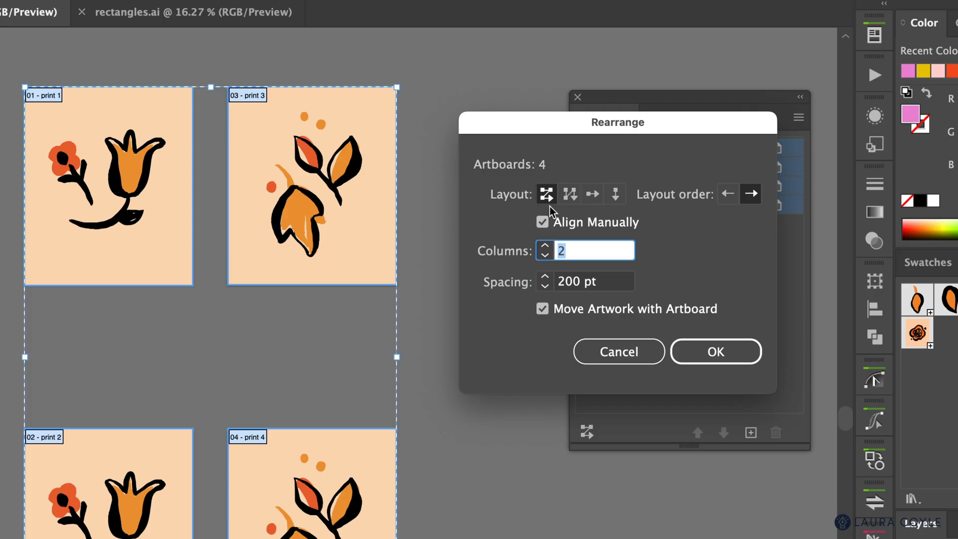
pyautogui.click(615, 193)
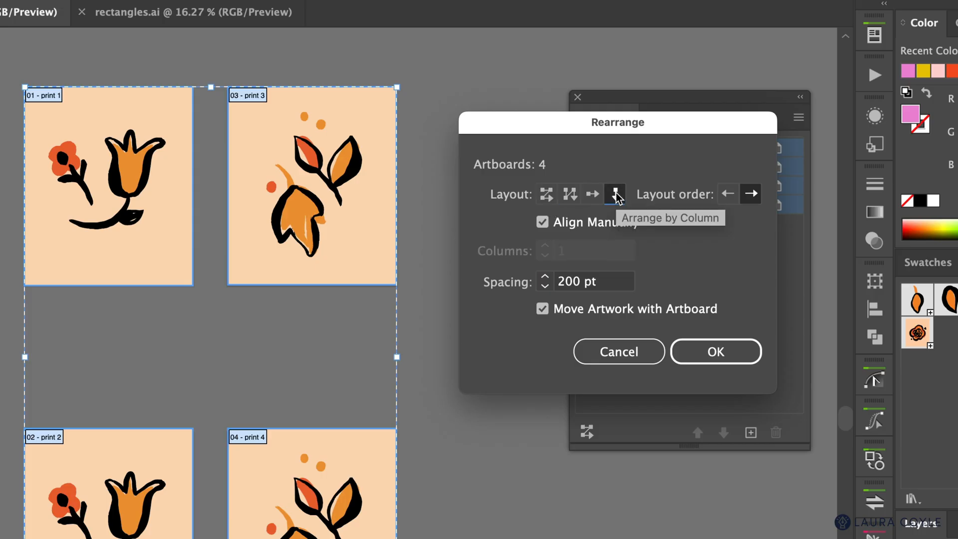
pyautogui.moveTo(615, 207)
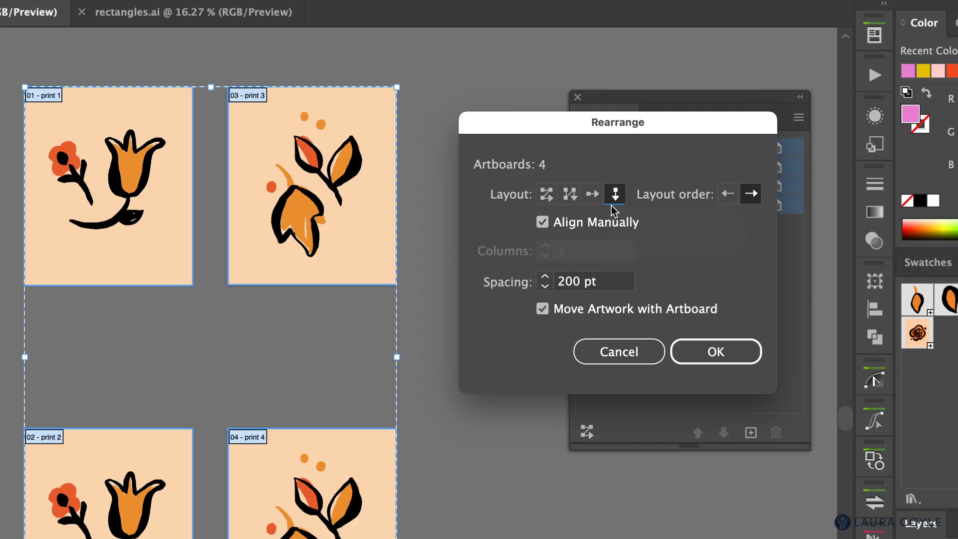
pyautogui.moveTo(581, 286)
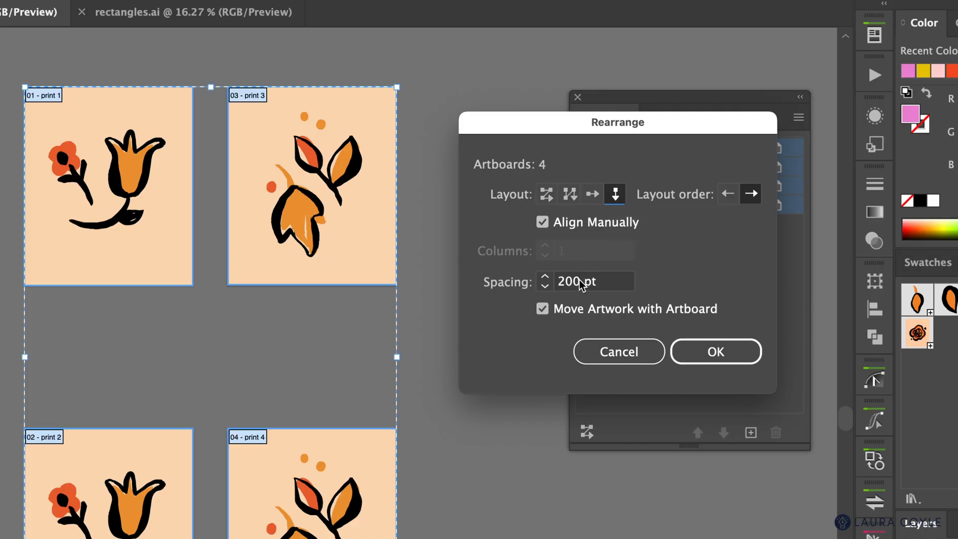
pyautogui.write('15')
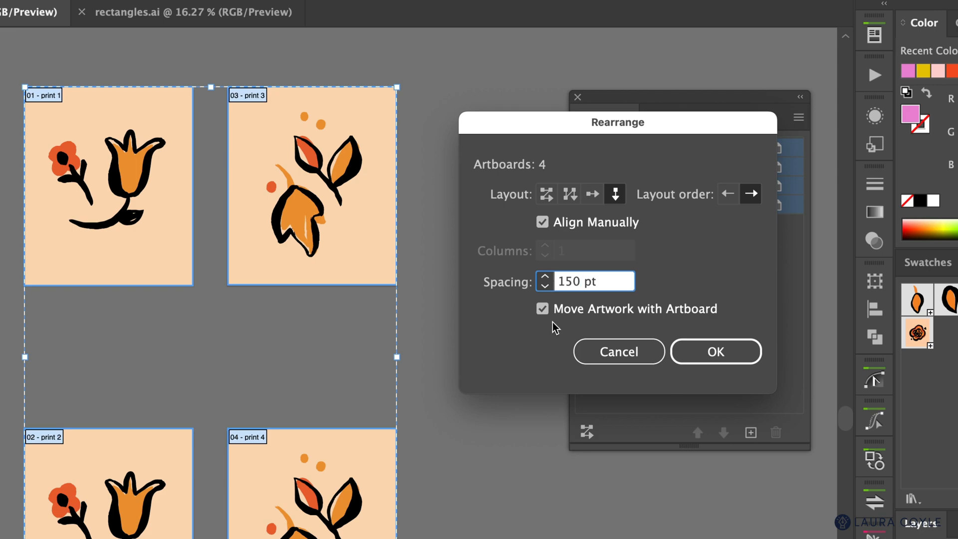
pyautogui.moveTo(631, 326)
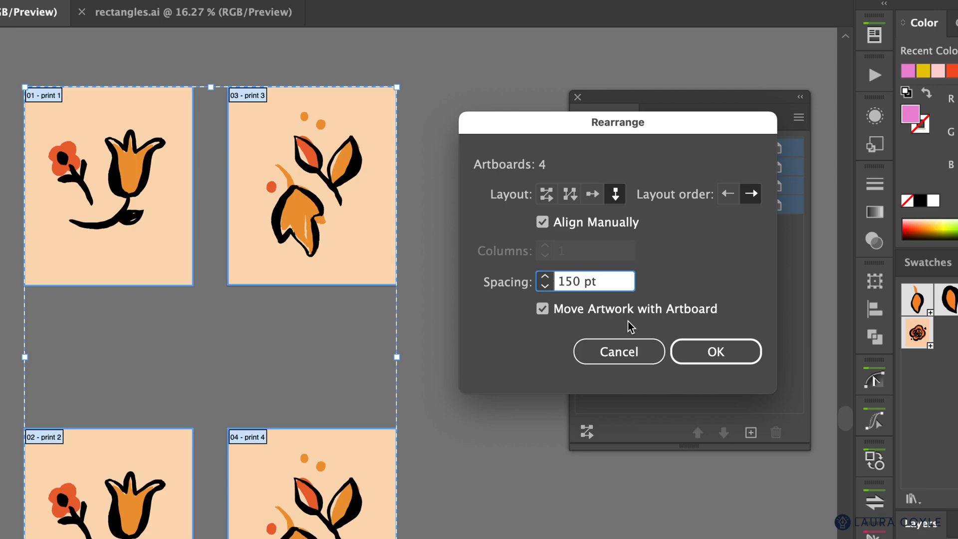
pyautogui.moveTo(709, 246)
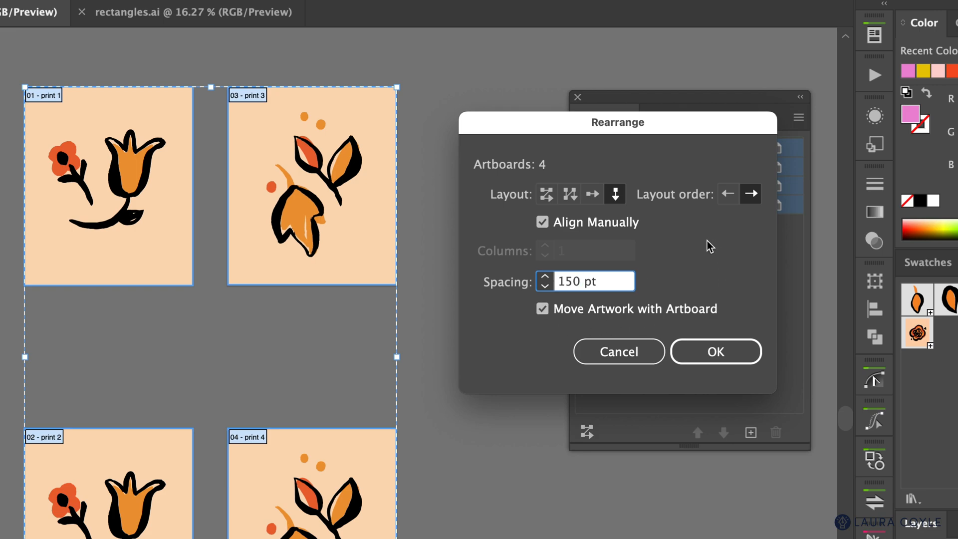
pyautogui.moveTo(611, 244)
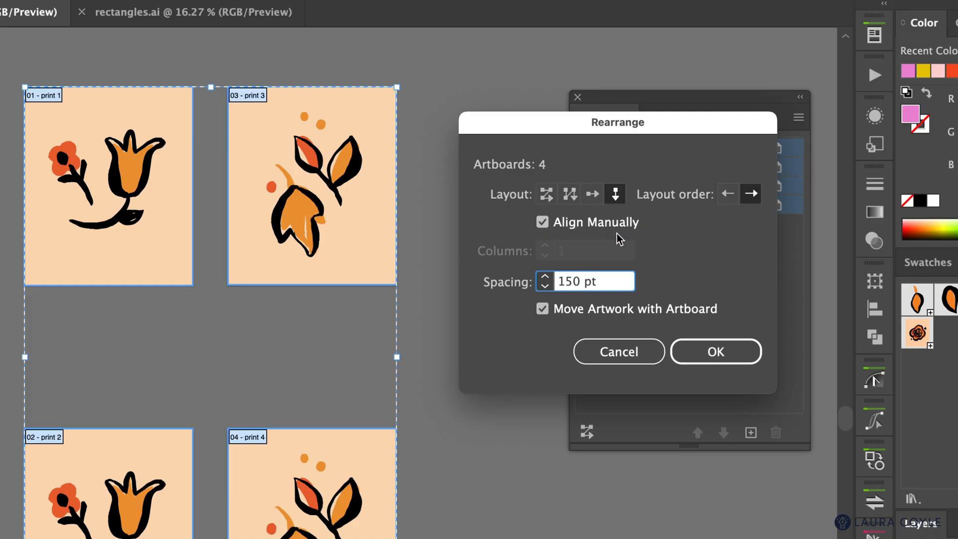
pyautogui.click(542, 221)
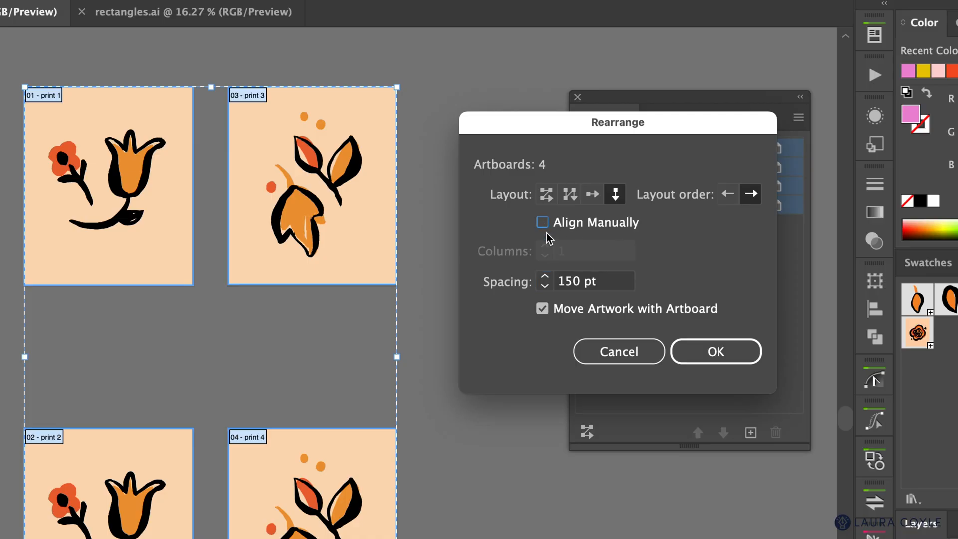
pyautogui.click(542, 221)
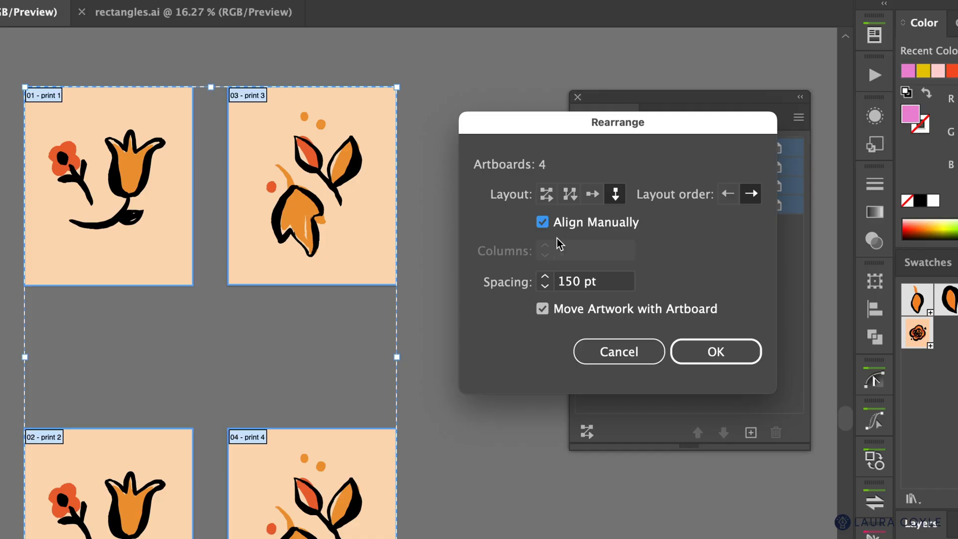
pyautogui.click(715, 352)
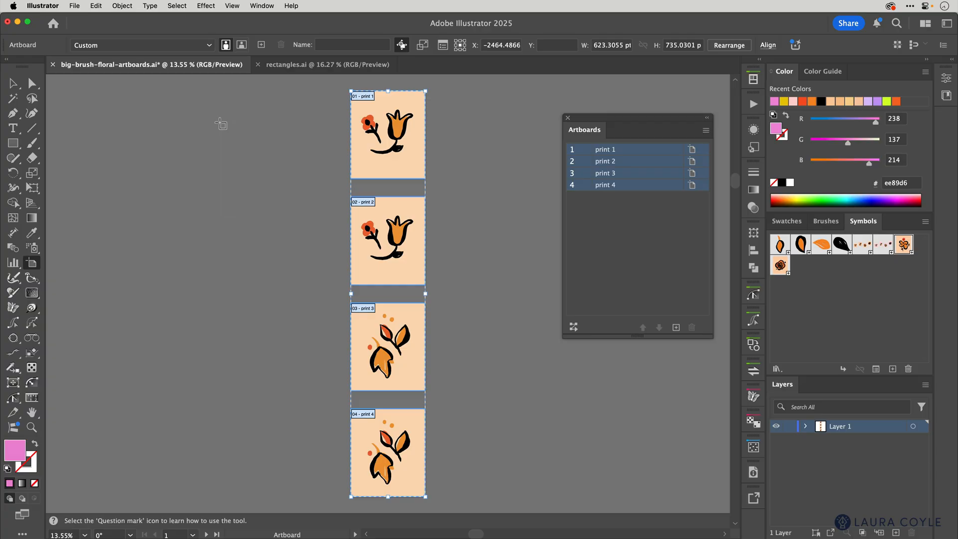
pyautogui.moveTo(303, 177)
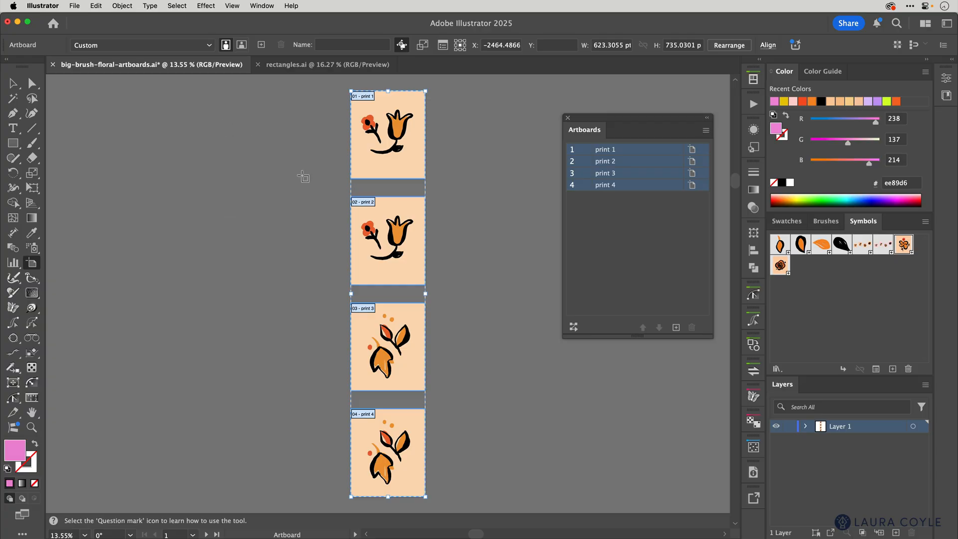
pyautogui.moveTo(495, 243)
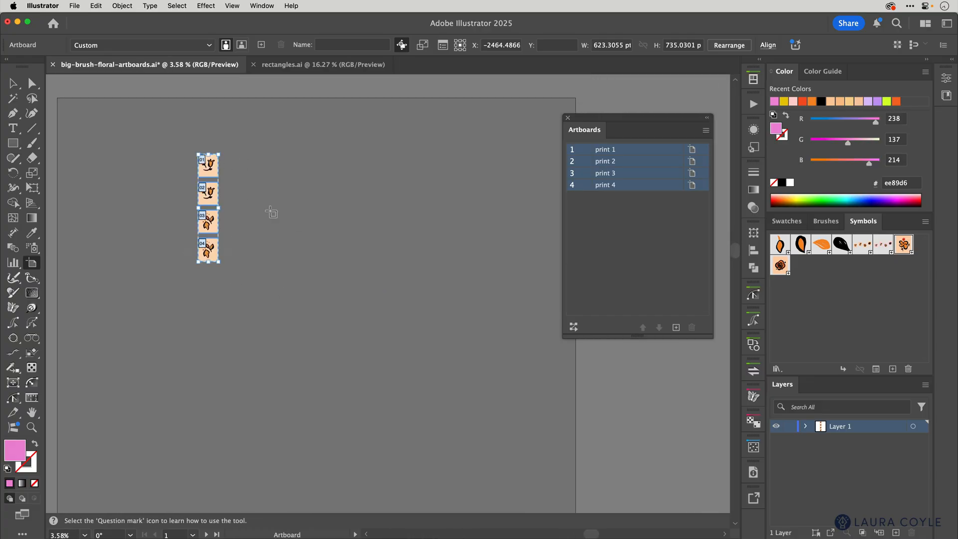
pyautogui.click(32, 427)
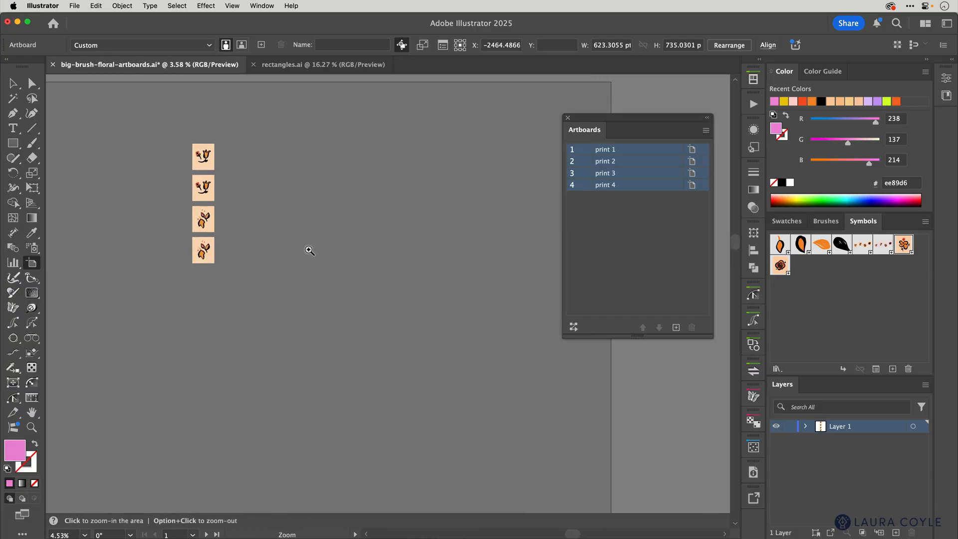
pyautogui.click(309, 251)
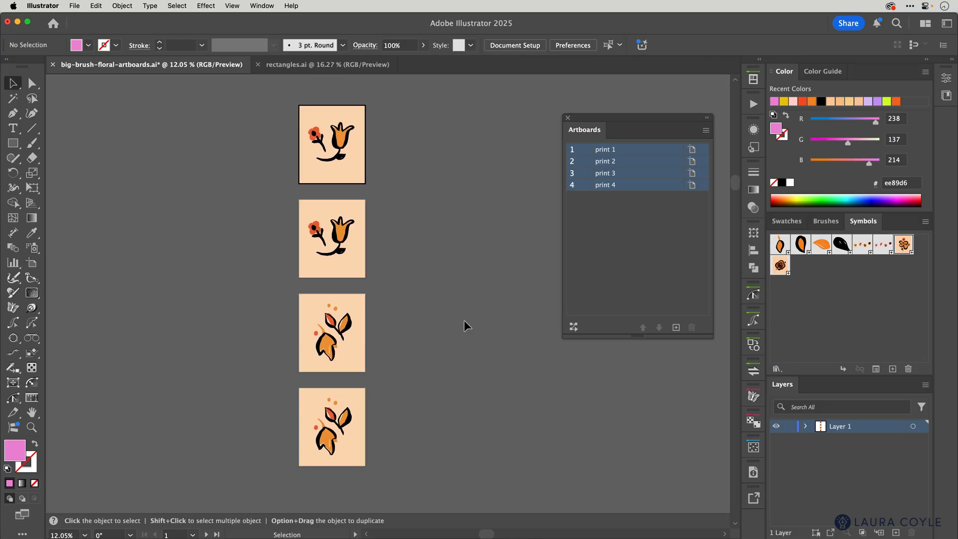
pyautogui.moveTo(433, 252)
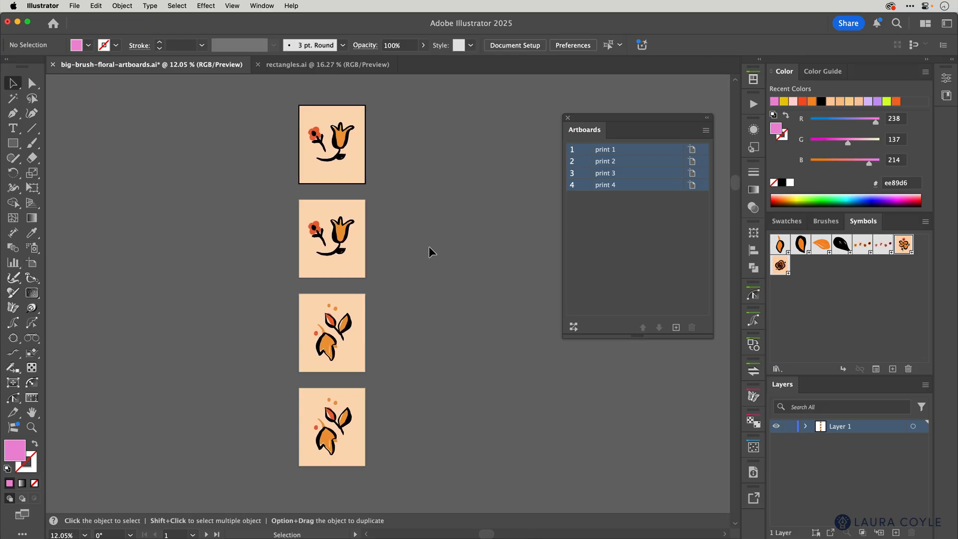
pyautogui.click(332, 426)
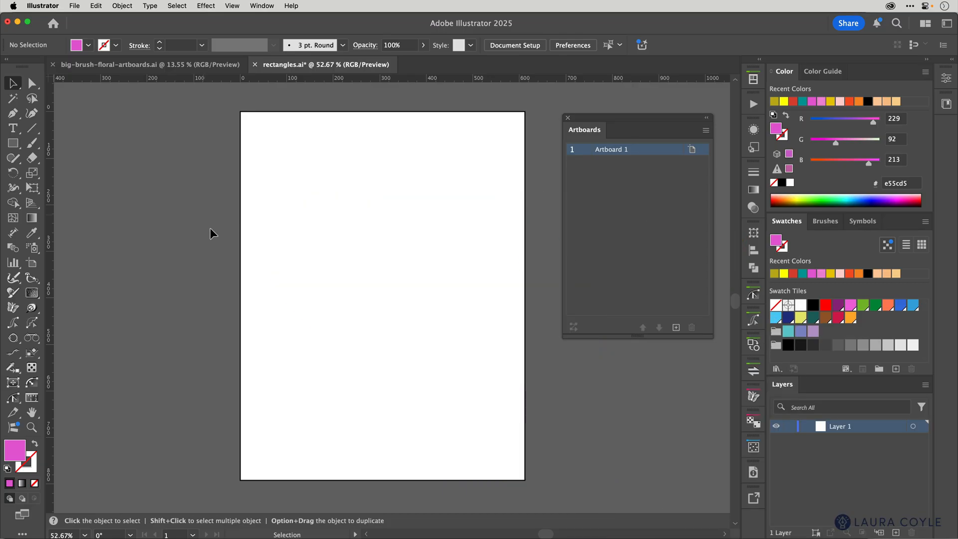
pyautogui.moveTo(362, 277)
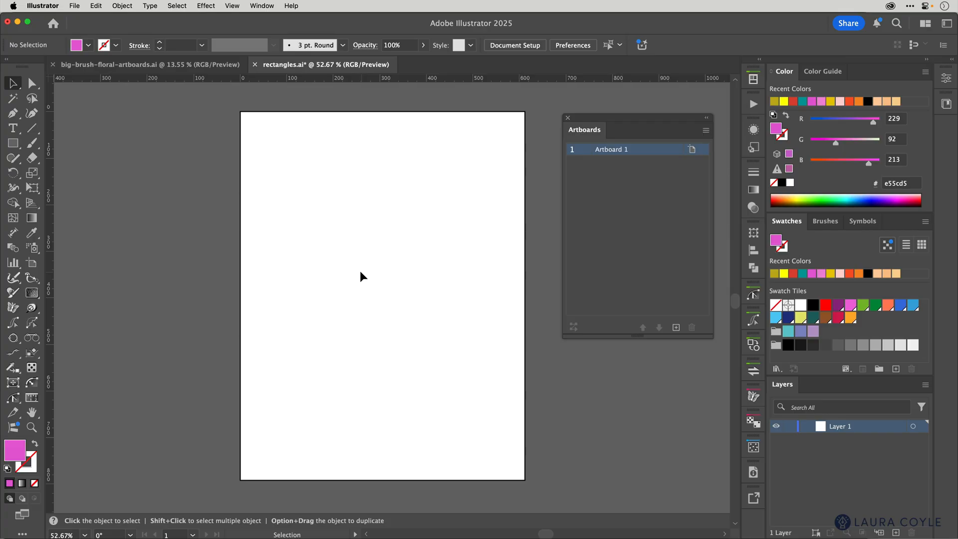
pyautogui.moveTo(360, 267)
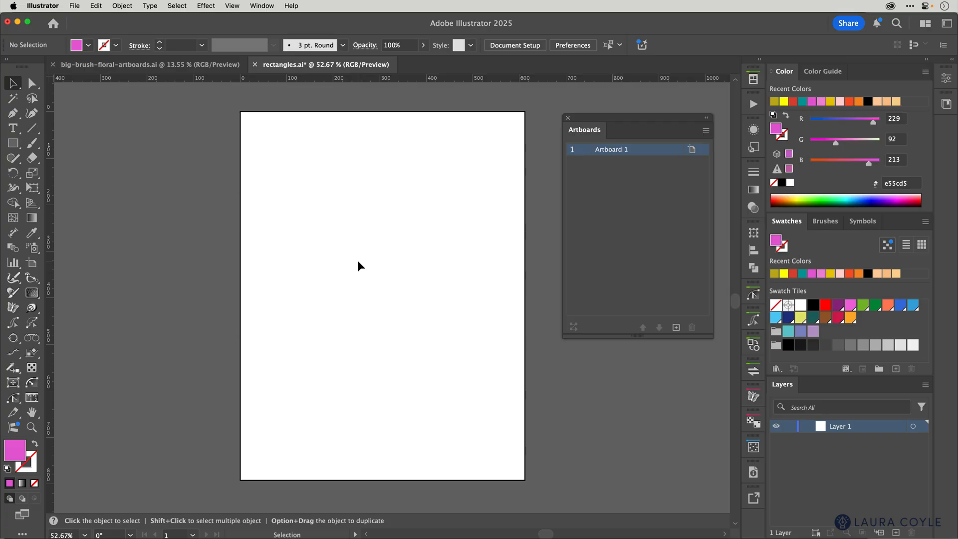
pyautogui.moveTo(385, 249)
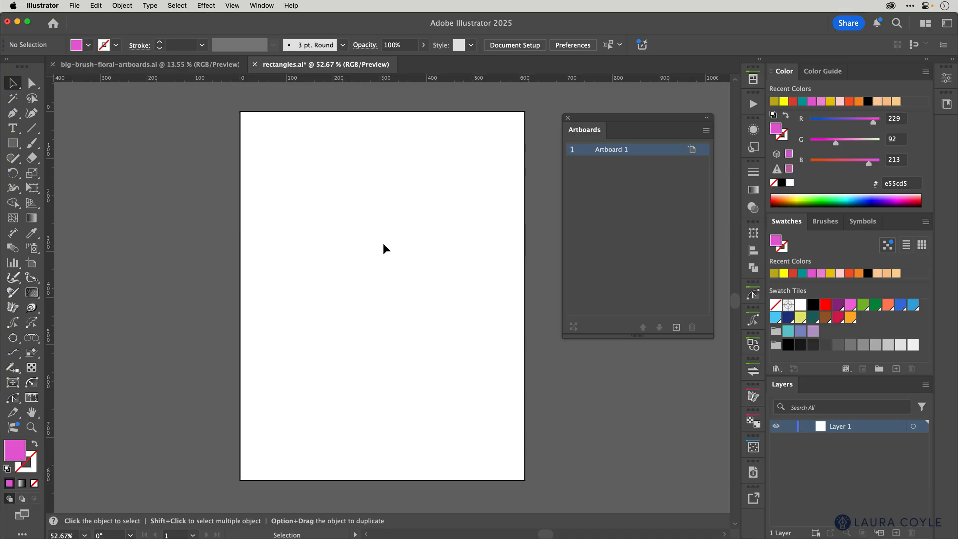
pyautogui.moveTo(724, 125)
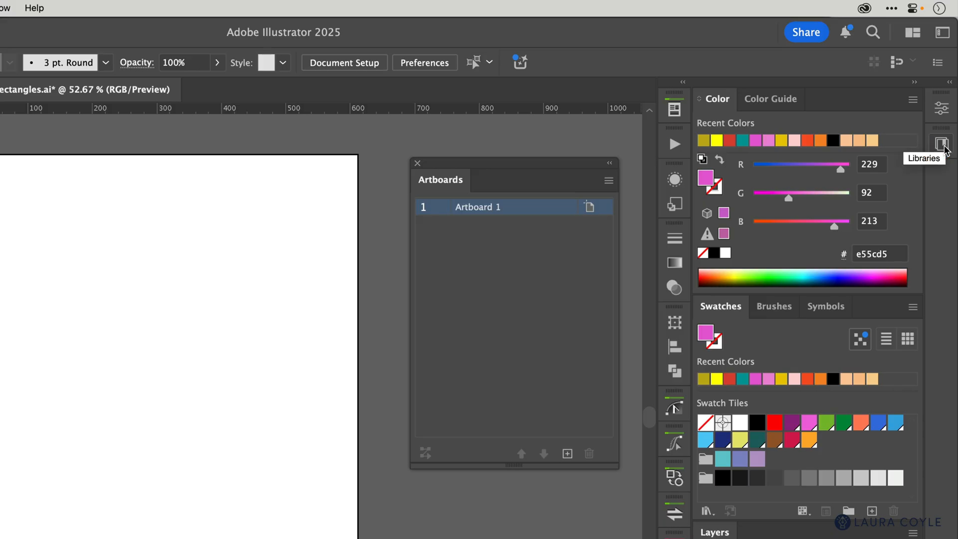
# Open the Libraries panel to show the 2 Document Templates library graphics.
pyautogui.click(942, 145)
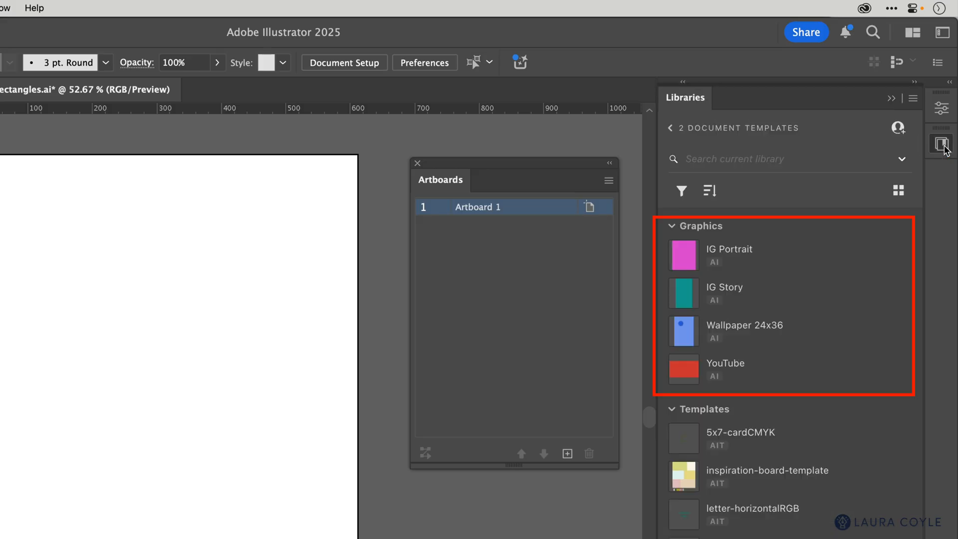
pyautogui.moveTo(807, 392)
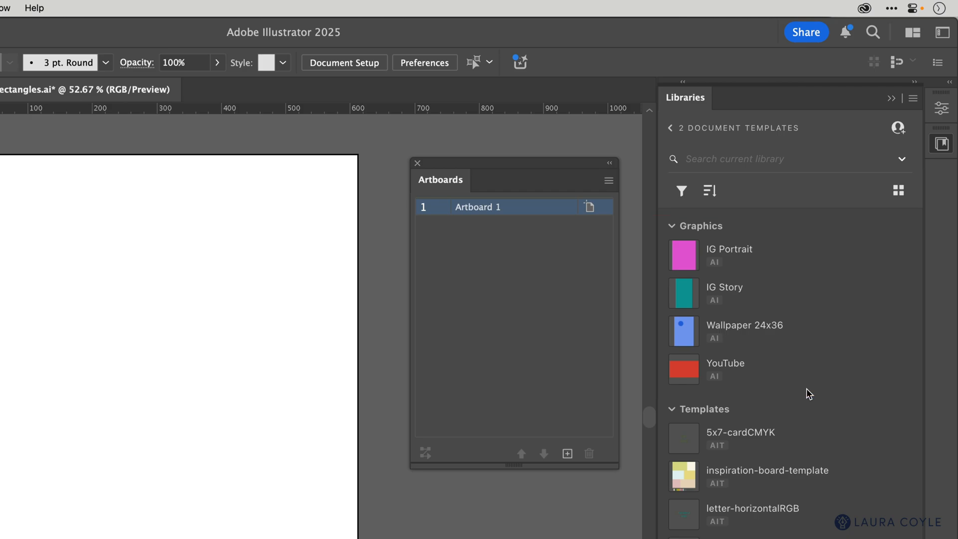
pyautogui.moveTo(735, 271)
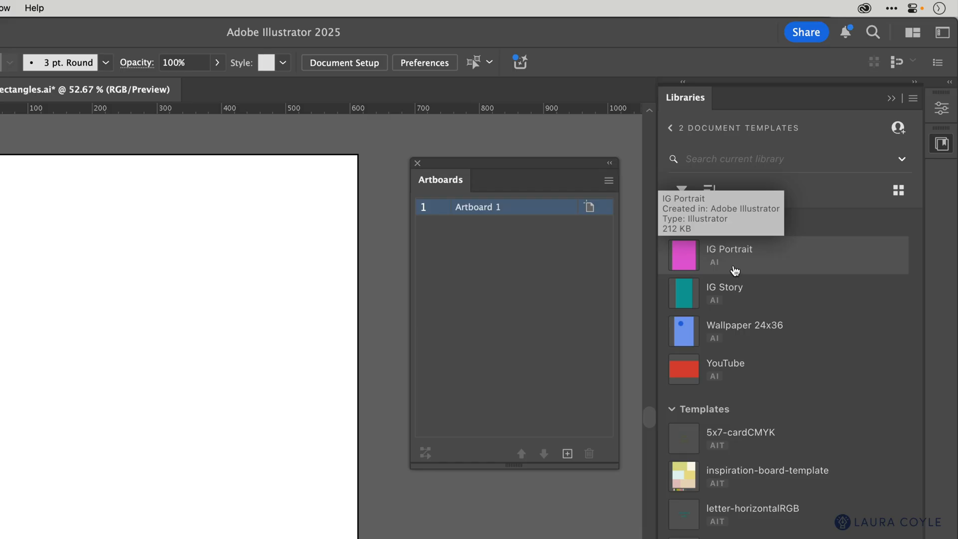
# Open the IG Portrait graphic's options in Libraries to place it on the canvas.
pyautogui.rightClick(728, 255)
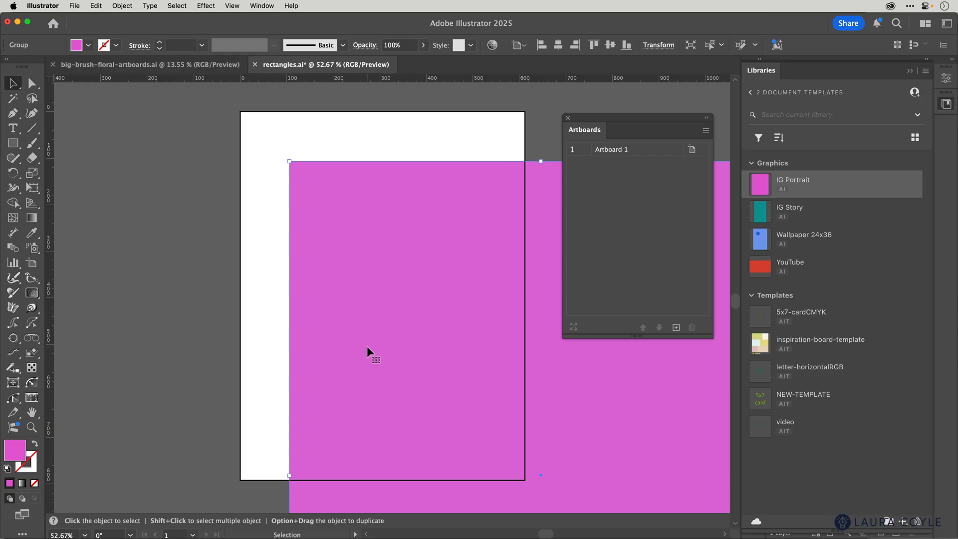
pyautogui.moveTo(394, 293)
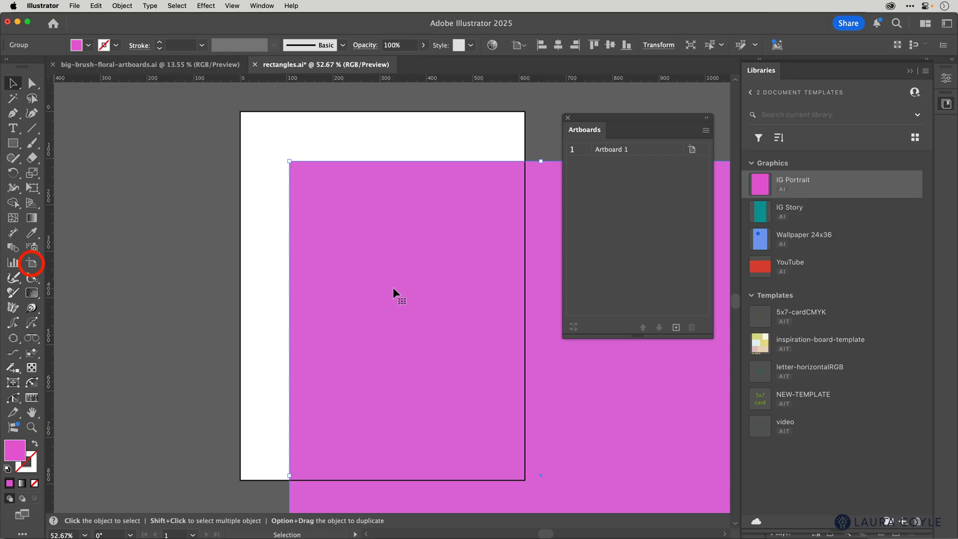
pyautogui.moveTo(31, 264)
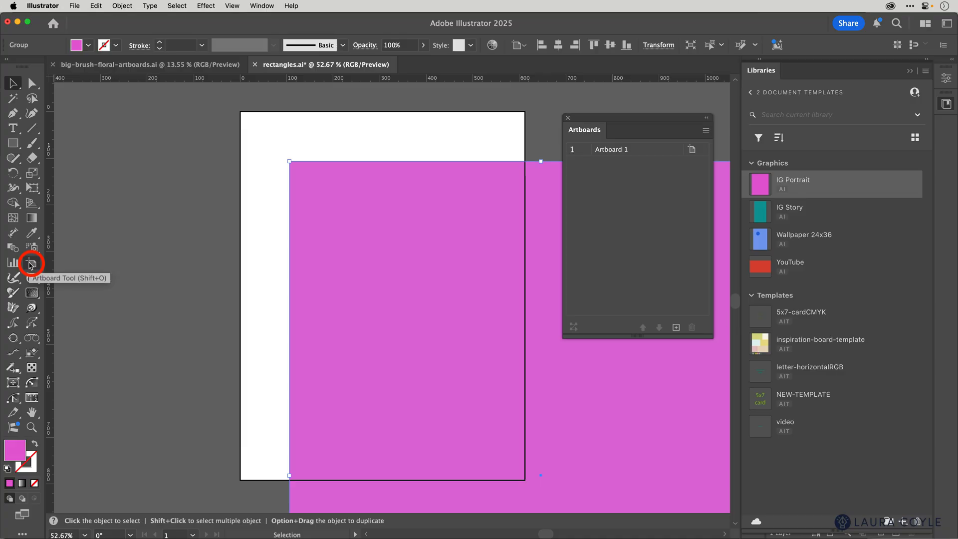
# Fit Artboard 1 to the 1080×1350 px pink rectangle and add Artboards 2 and 3.
pyautogui.click(31, 263)
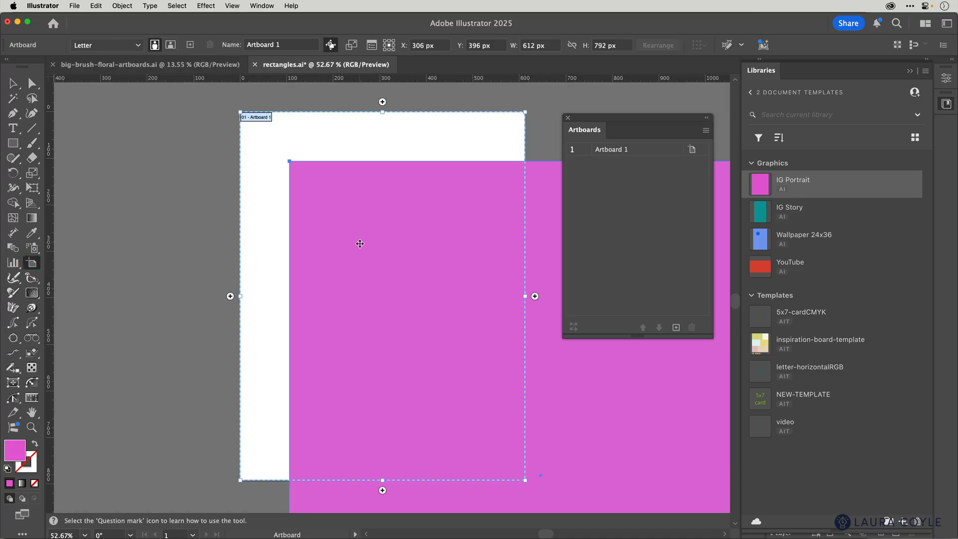
pyautogui.click(106, 44)
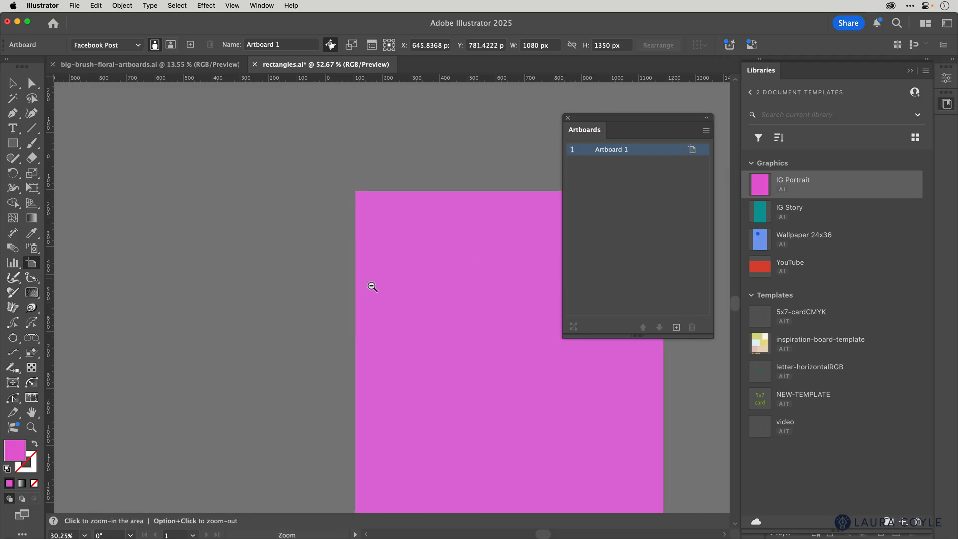
pyautogui.click(372, 286)
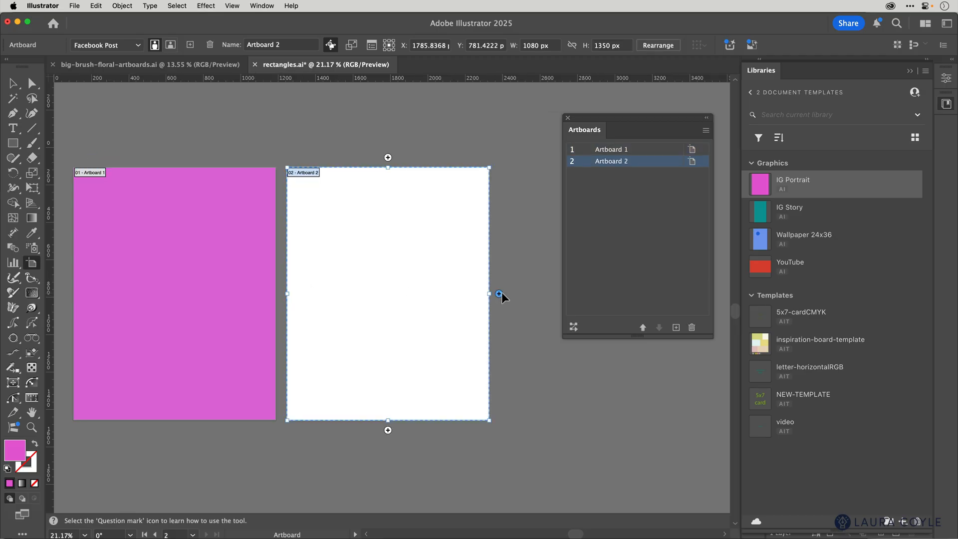
pyautogui.click(675, 327)
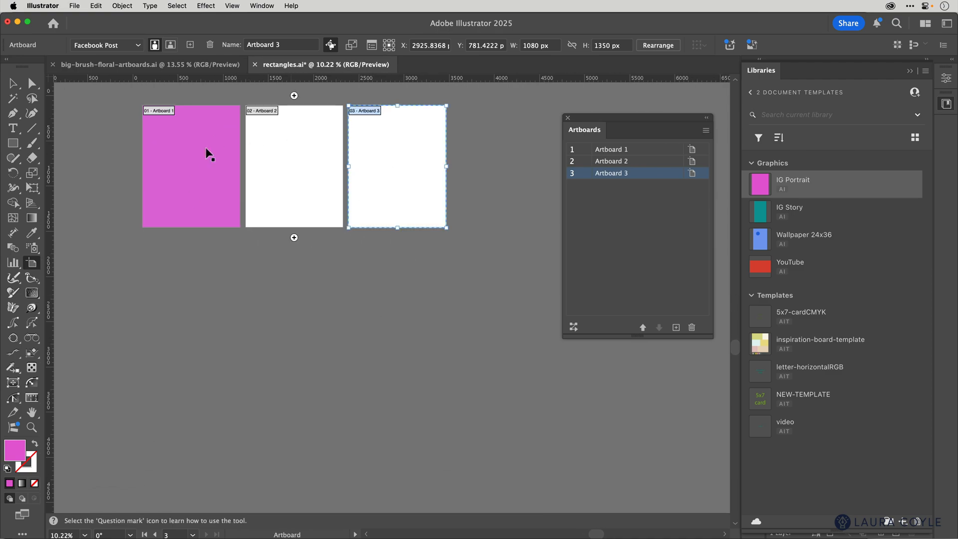
pyautogui.moveTo(335, 270)
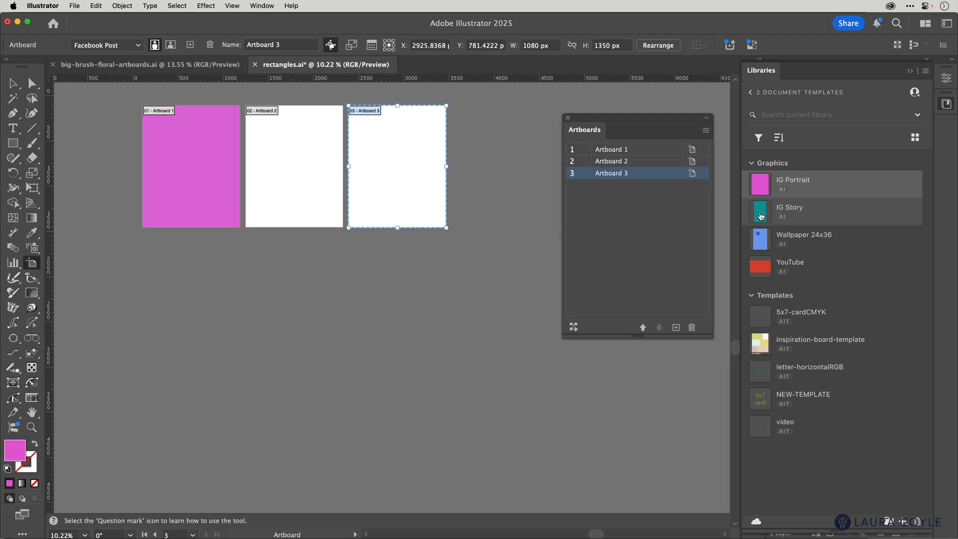
# Place a copy of IG Story as 1080×1920 px Artboard 4, adding Artboards 5 and 6.
pyautogui.rightClick(789, 210)
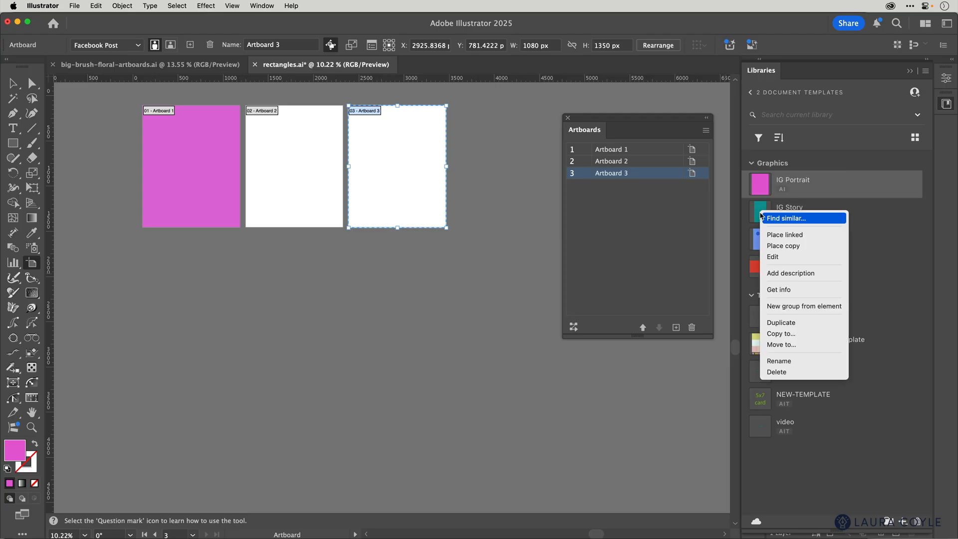
pyautogui.click(783, 245)
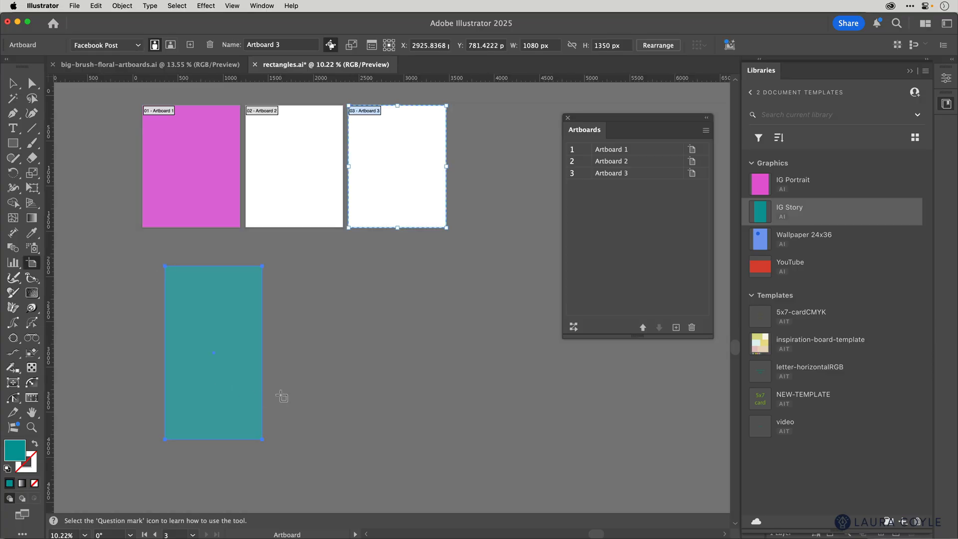
pyautogui.moveTo(316, 298)
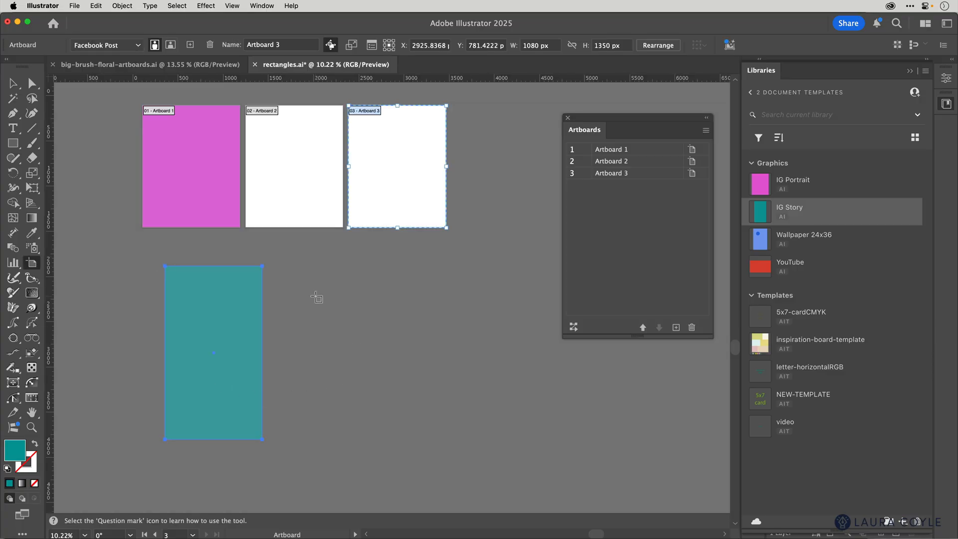
pyautogui.moveTo(217, 304)
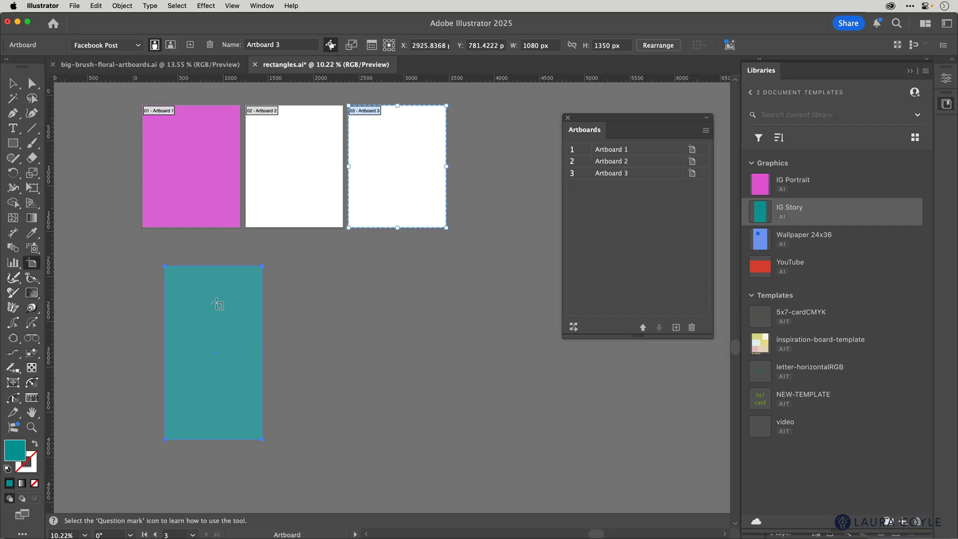
pyautogui.moveTo(204, 303)
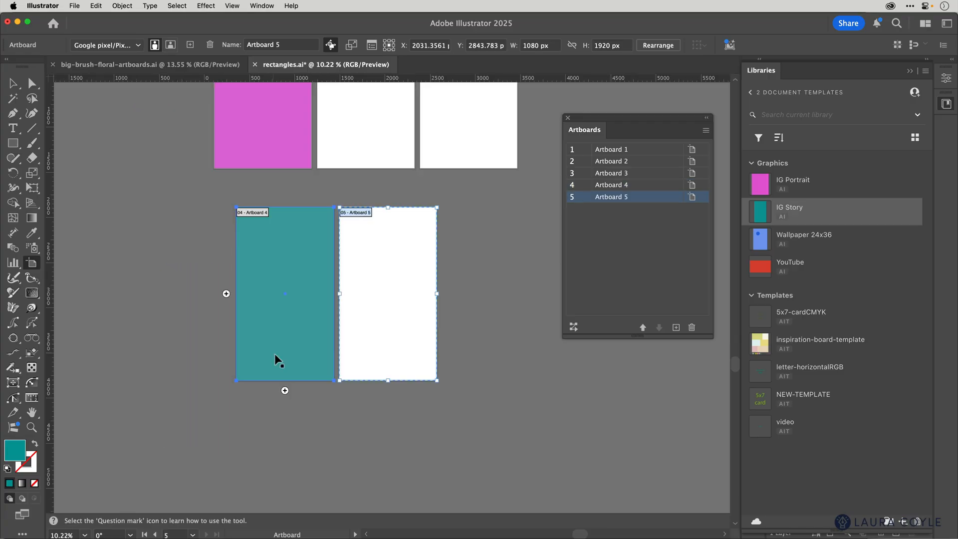
pyautogui.click(675, 326)
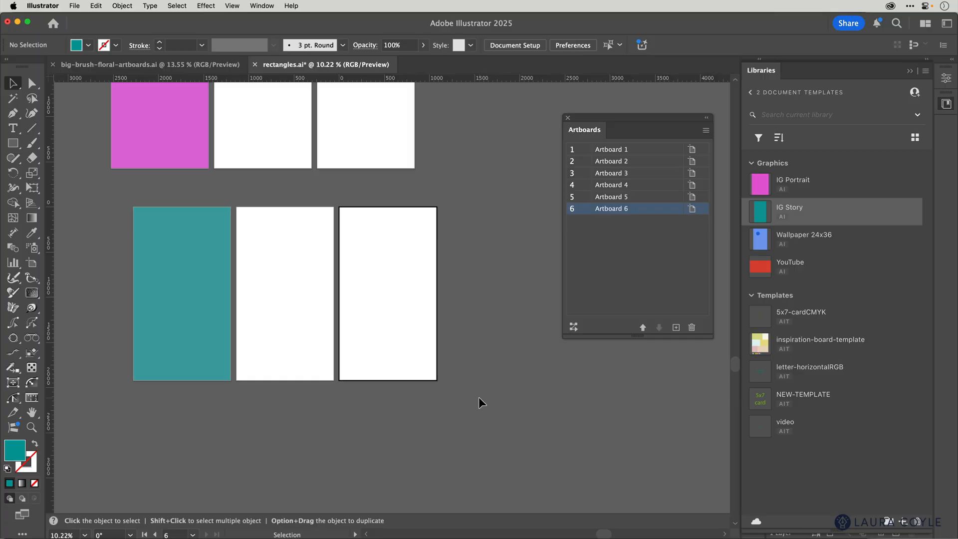
pyautogui.moveTo(461, 340)
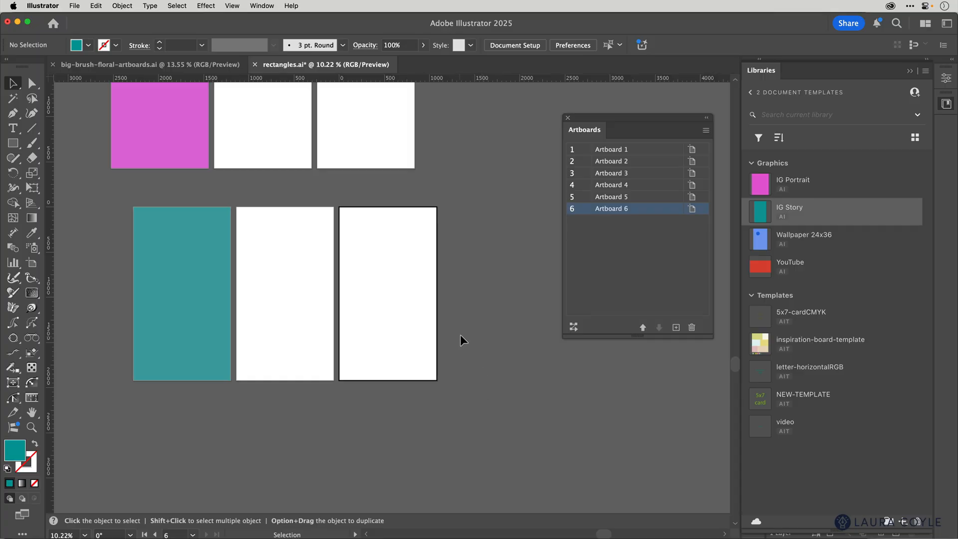
pyautogui.moveTo(459, 343)
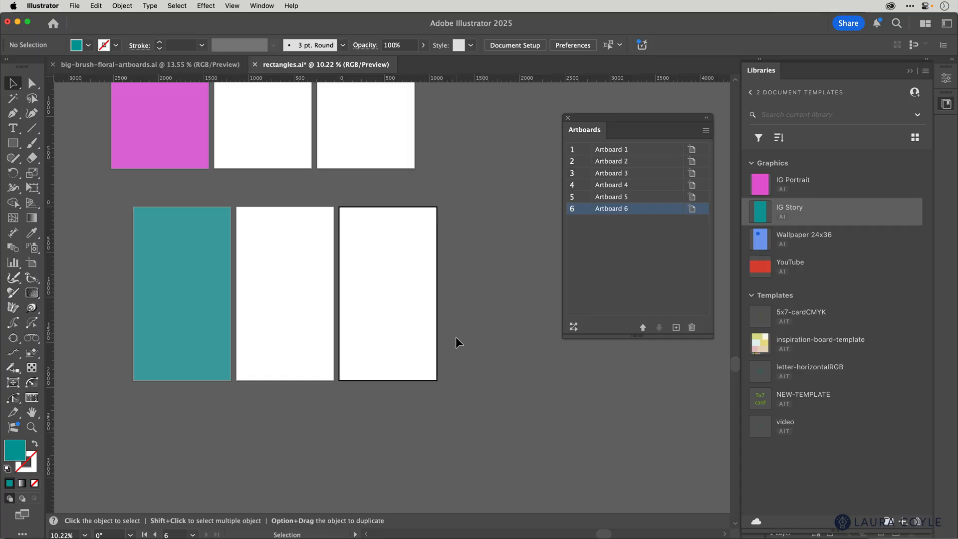
# Recolor the teal IG Story rectangle on Artboard 4 to a mustard yellow fill.
pyautogui.click(181, 294)
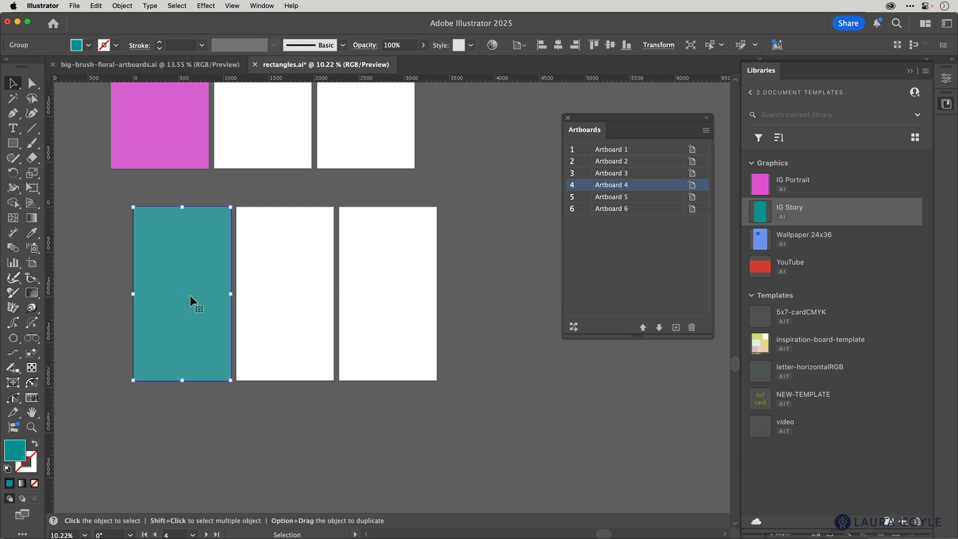
pyautogui.moveTo(186, 294)
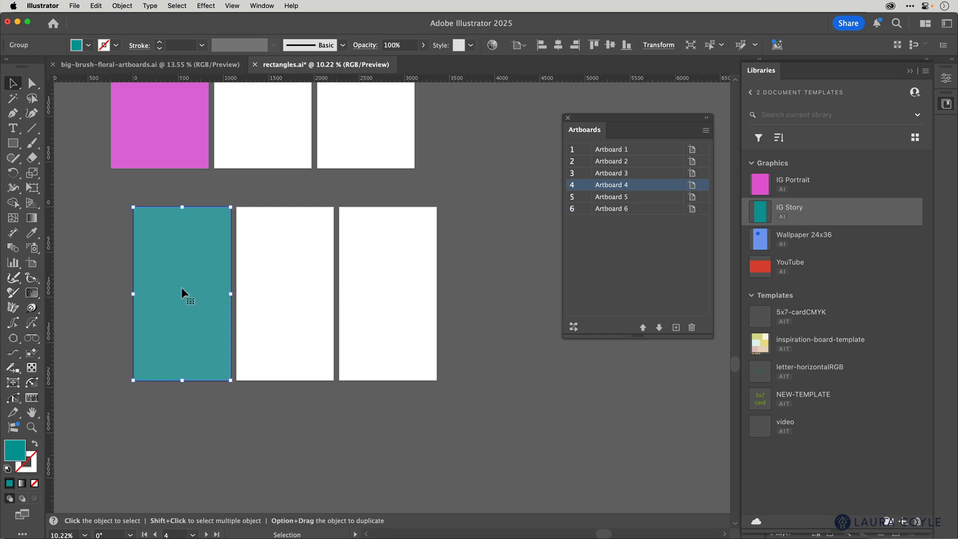
pyautogui.click(659, 45)
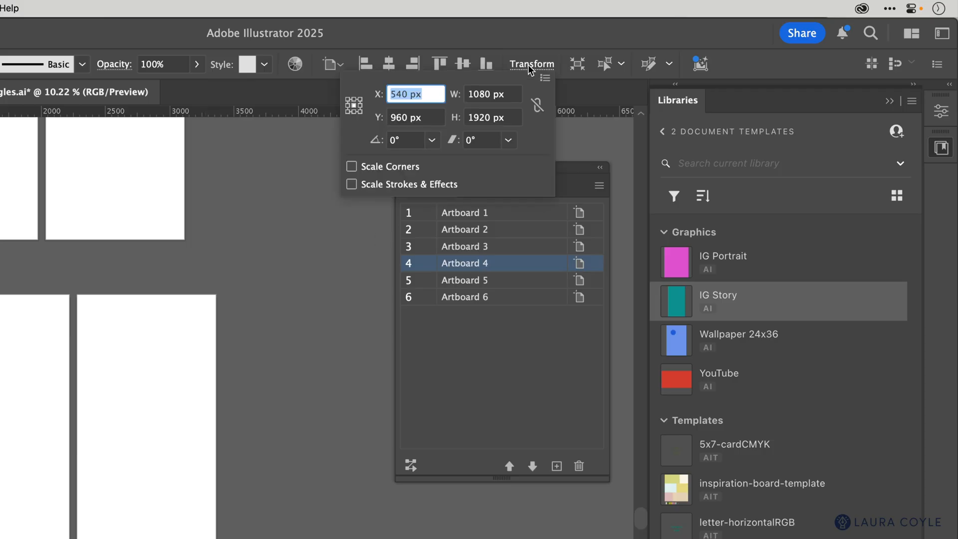
pyautogui.moveTo(500, 108)
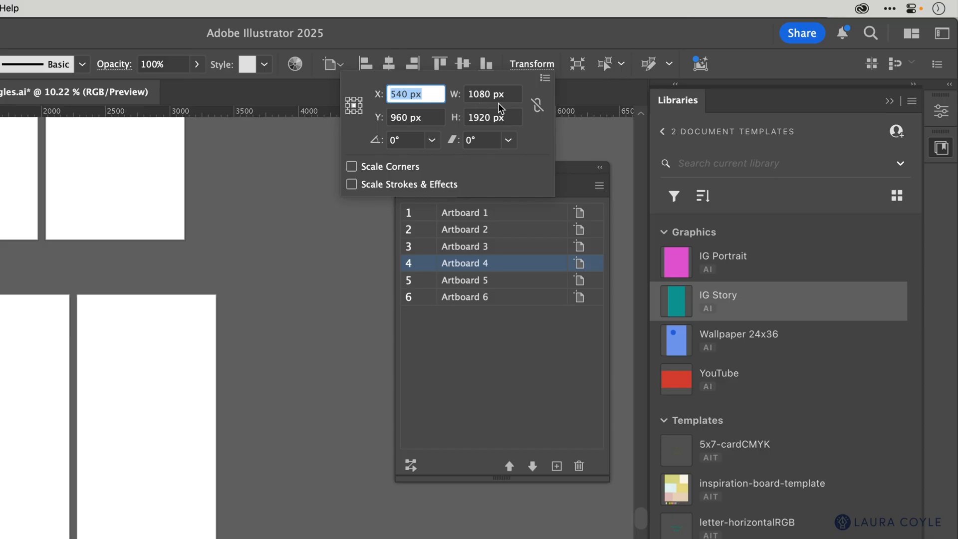
pyautogui.moveTo(488, 133)
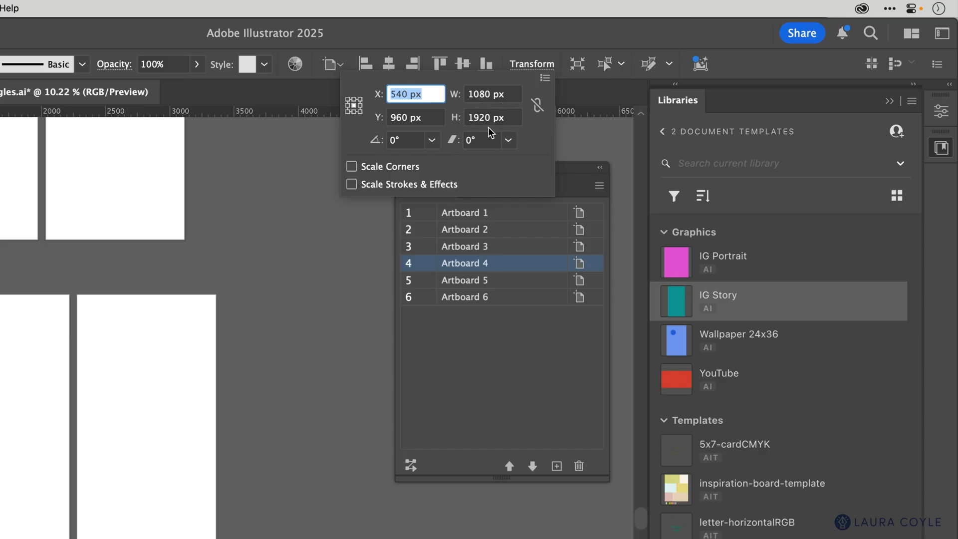
pyautogui.moveTo(296, 401)
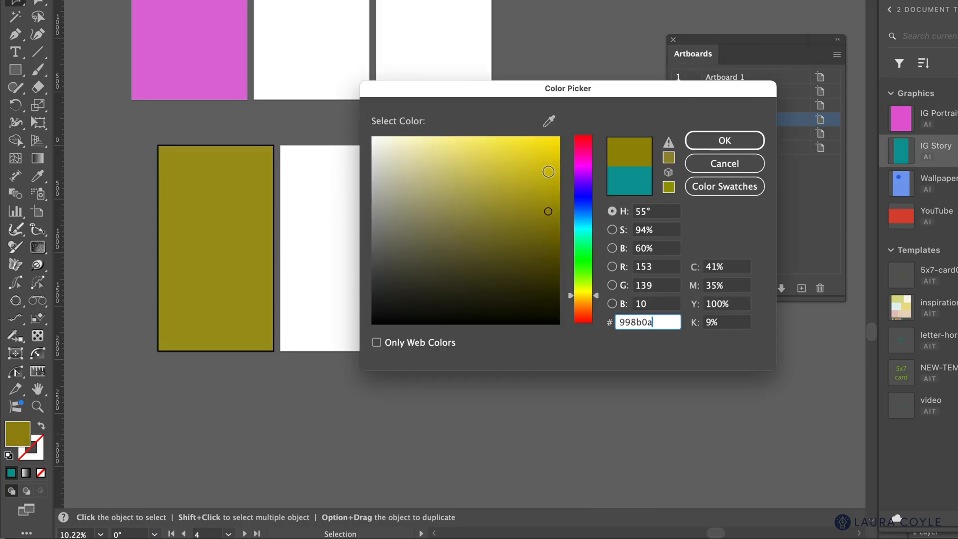
pyautogui.click(724, 139)
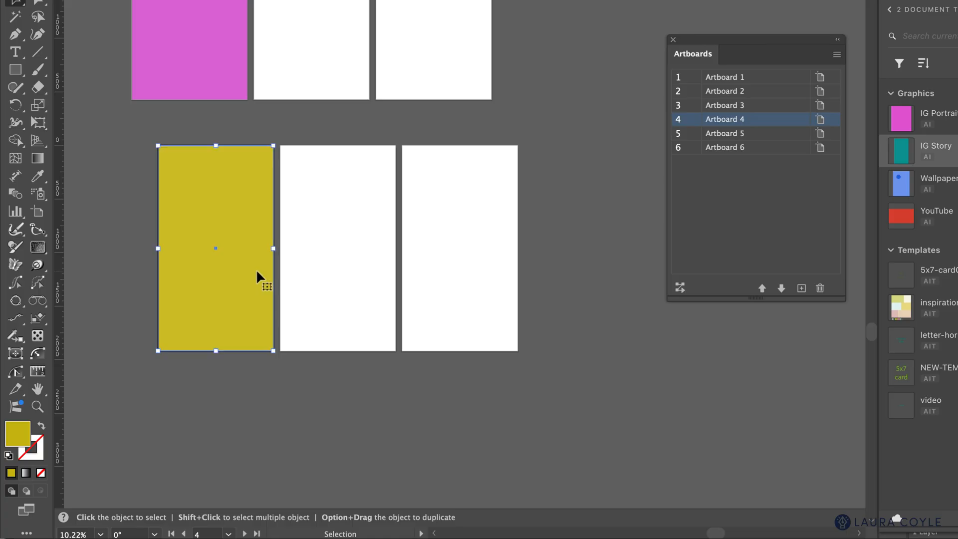
pyautogui.moveTo(656, 325)
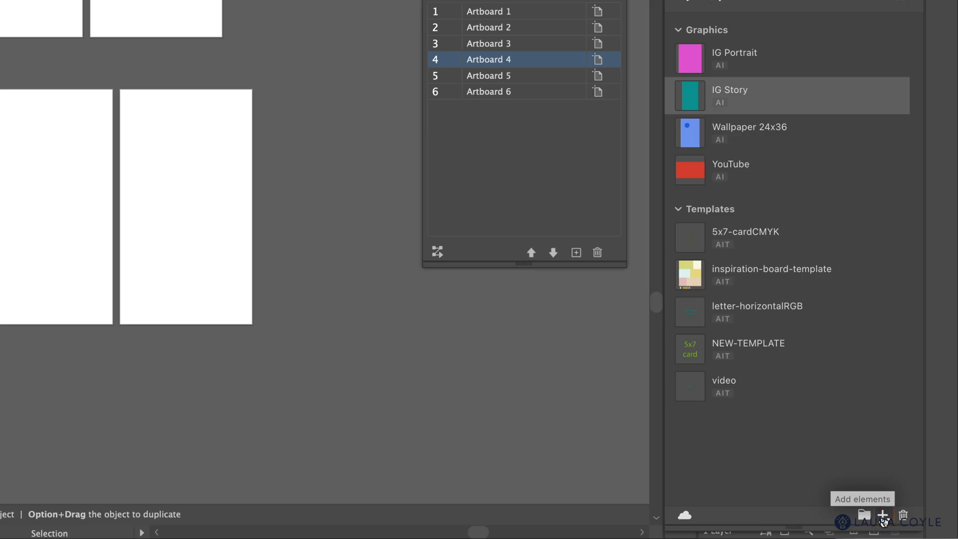
# Add the yellow IG Story rectangle to the library as a Graphic.
pyautogui.click(881, 515)
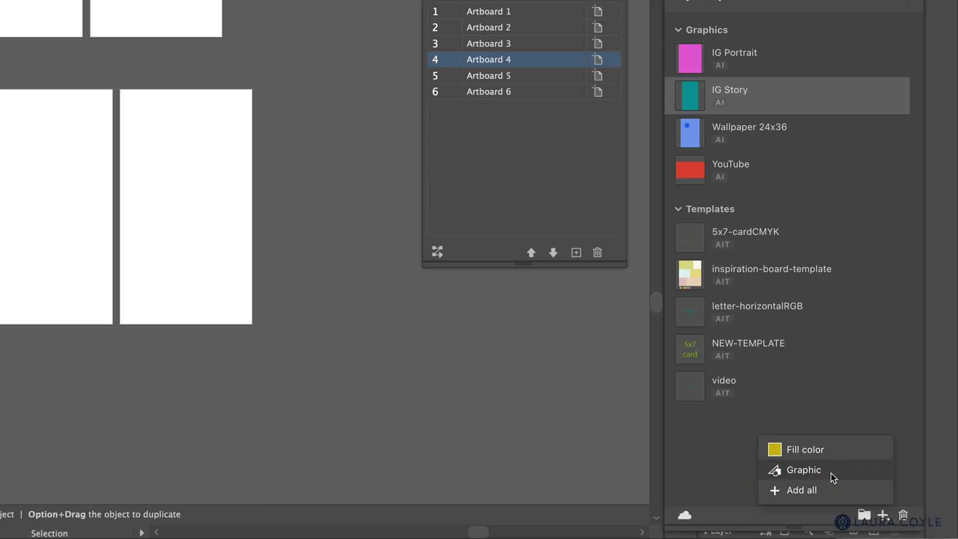
pyautogui.click(803, 470)
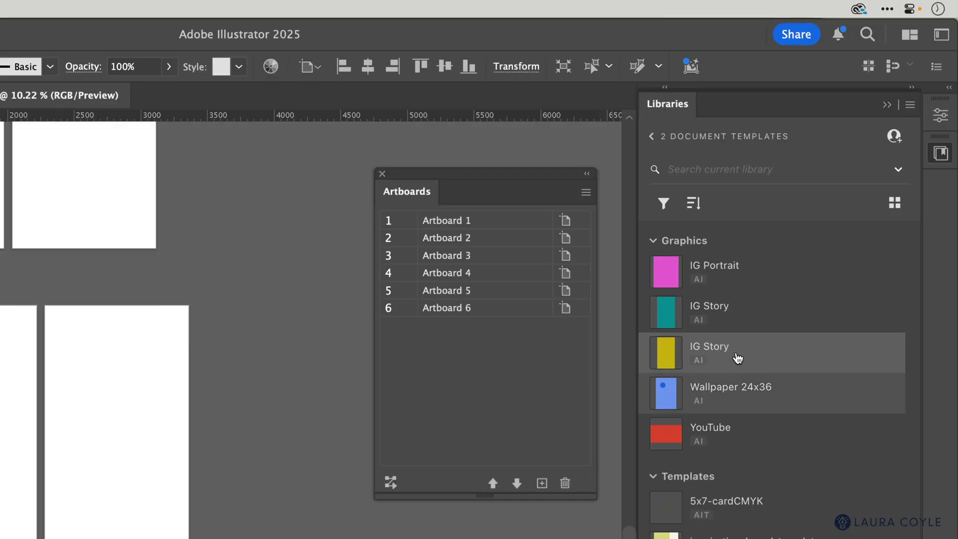
pyautogui.moveTo(703, 359)
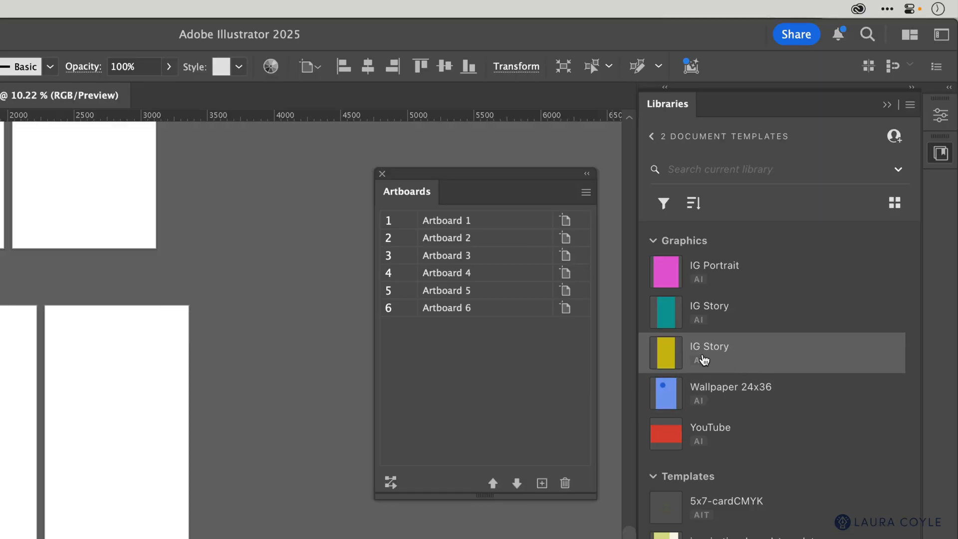
pyautogui.moveTo(715, 321)
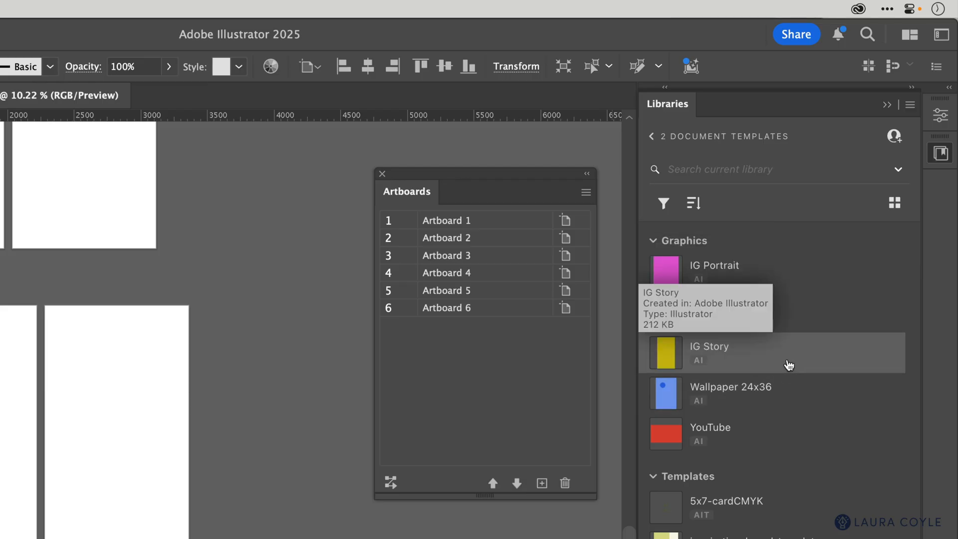
pyautogui.moveTo(718, 357)
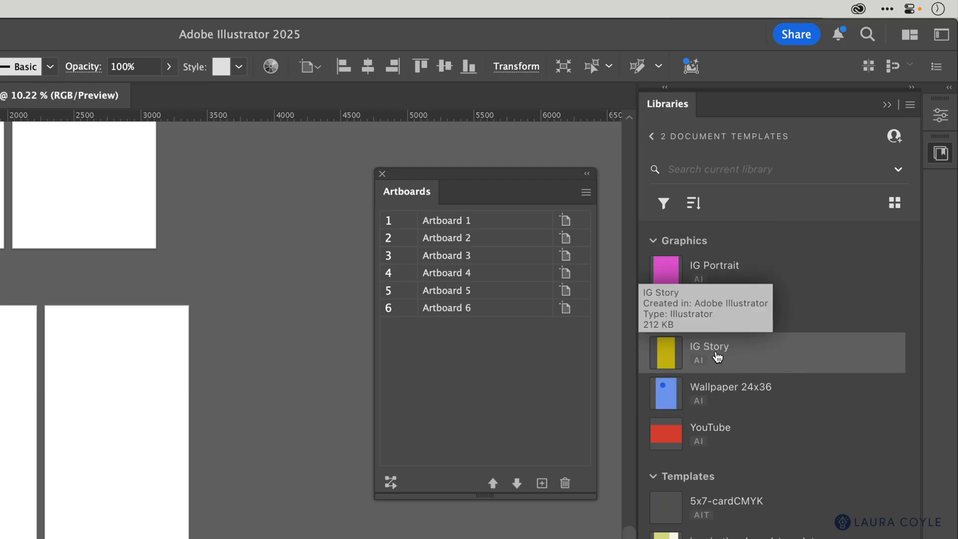
# Rename the yellow library graphic from IG Story to 'rename'.
pyautogui.doubleClick(709, 346)
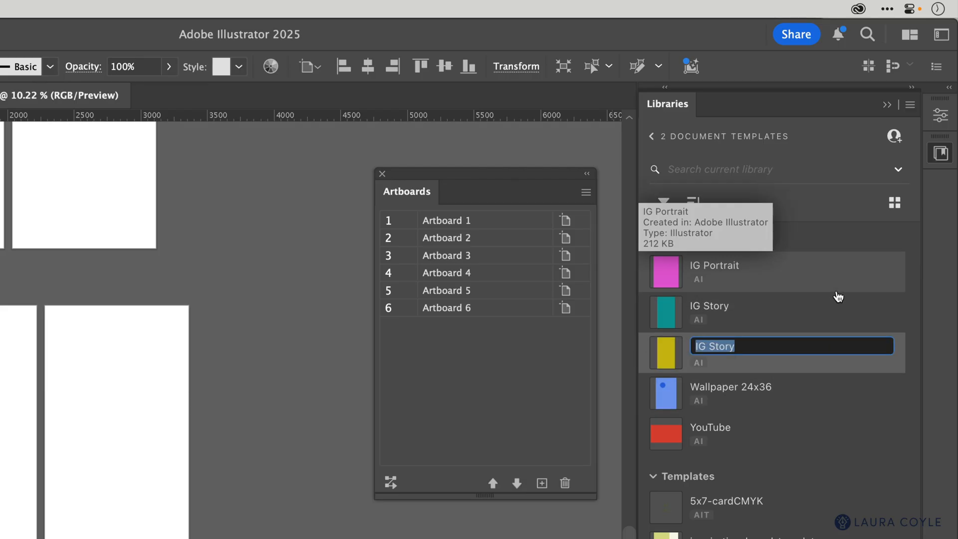
pyautogui.write('rename')
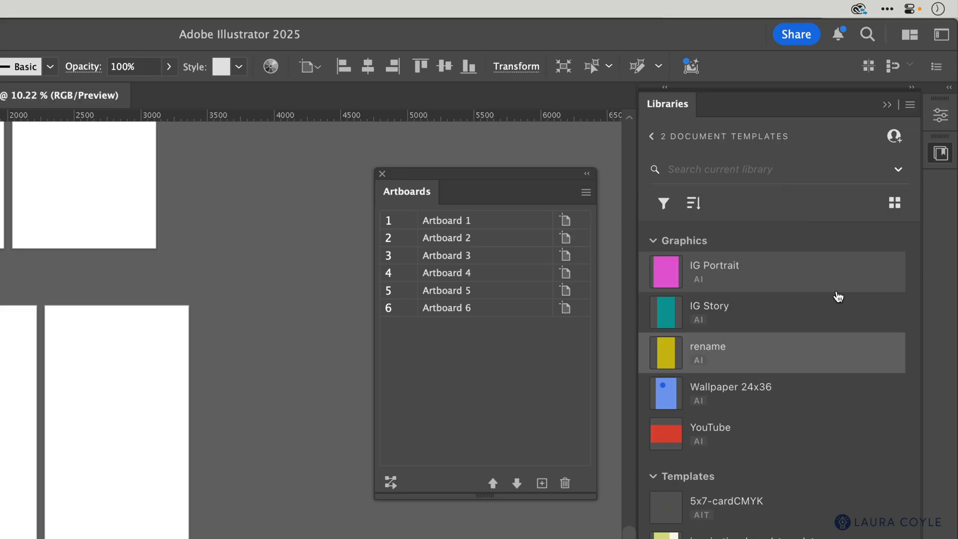
pyautogui.moveTo(773, 275)
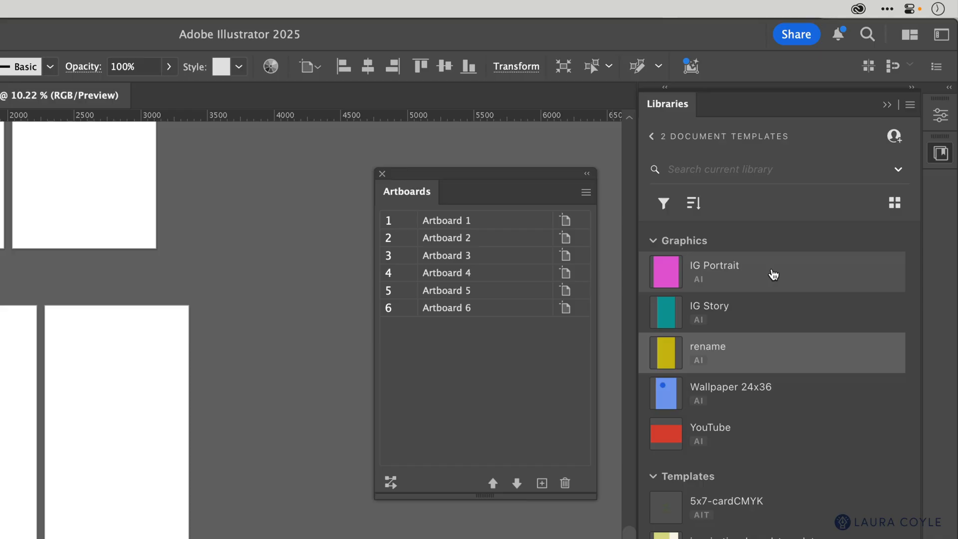
pyautogui.moveTo(829, 492)
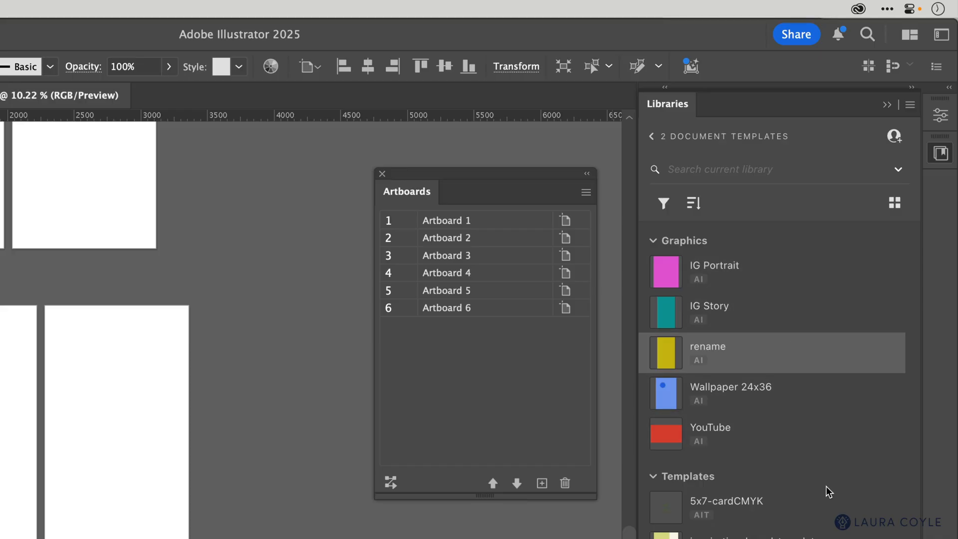